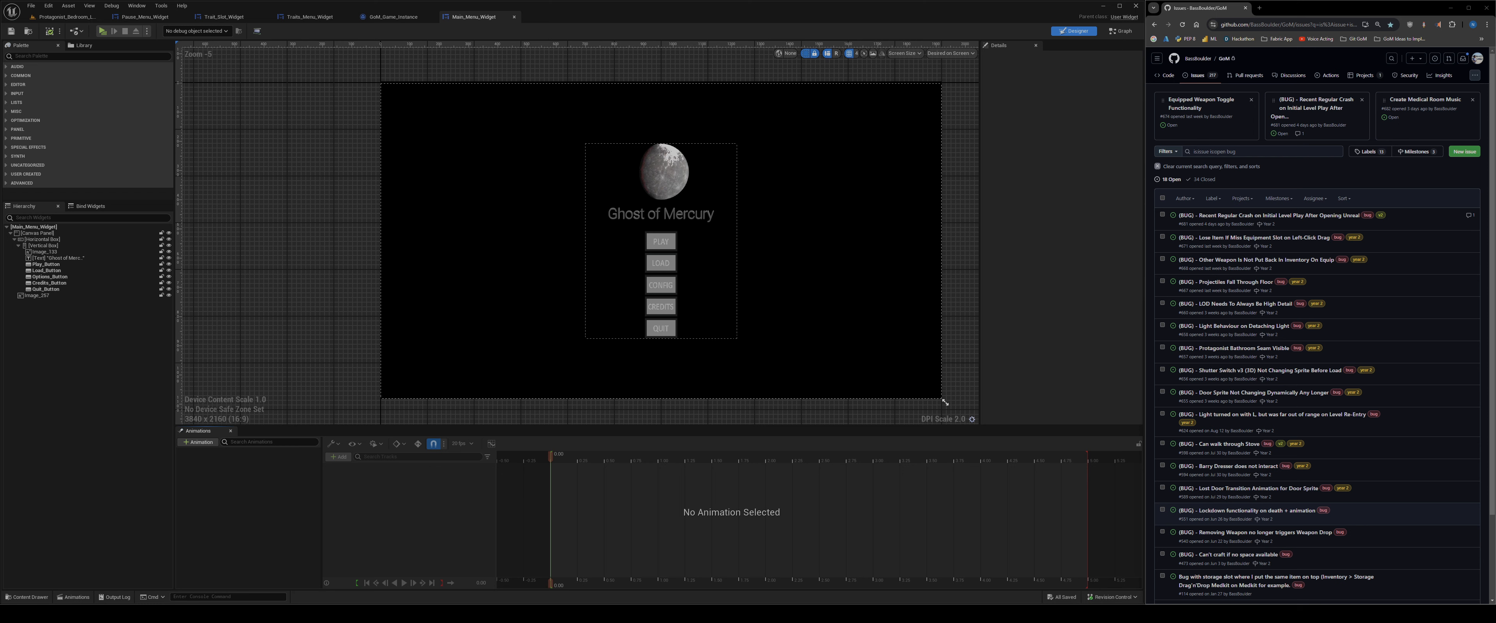
mouse_move(1240, 511)
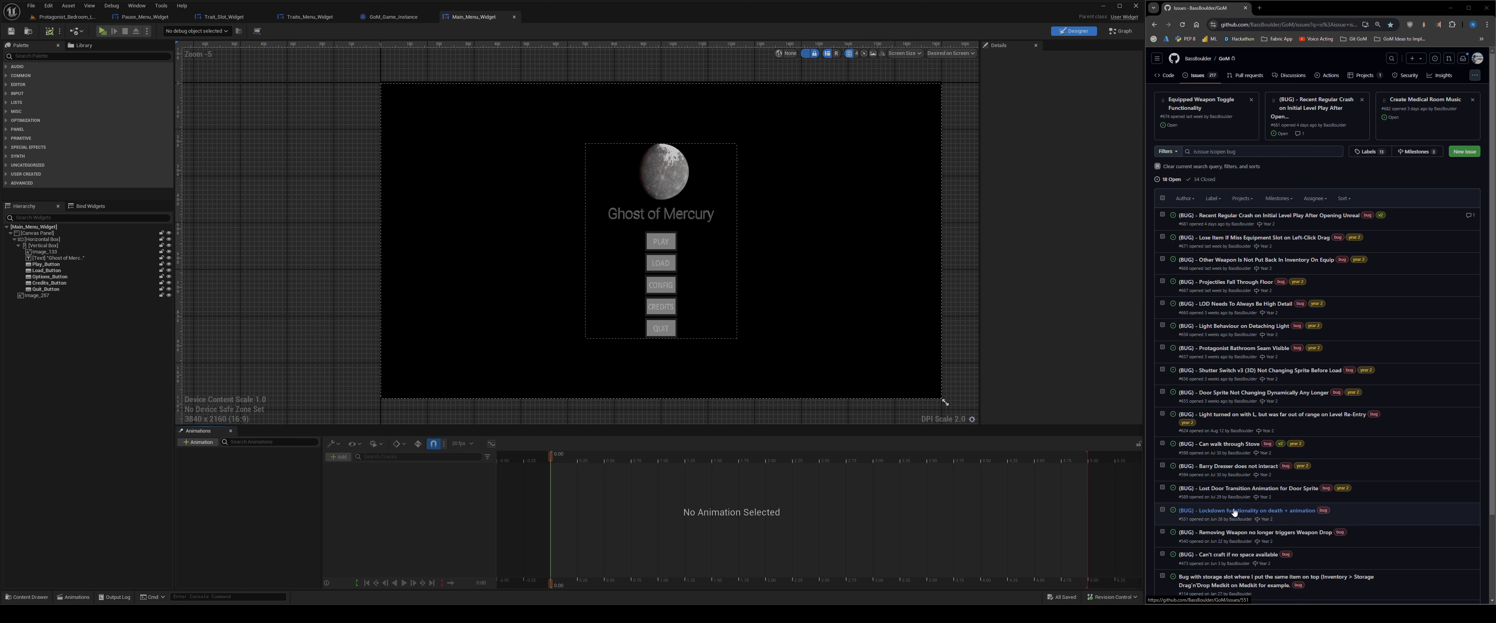
mouse_move(1249, 510)
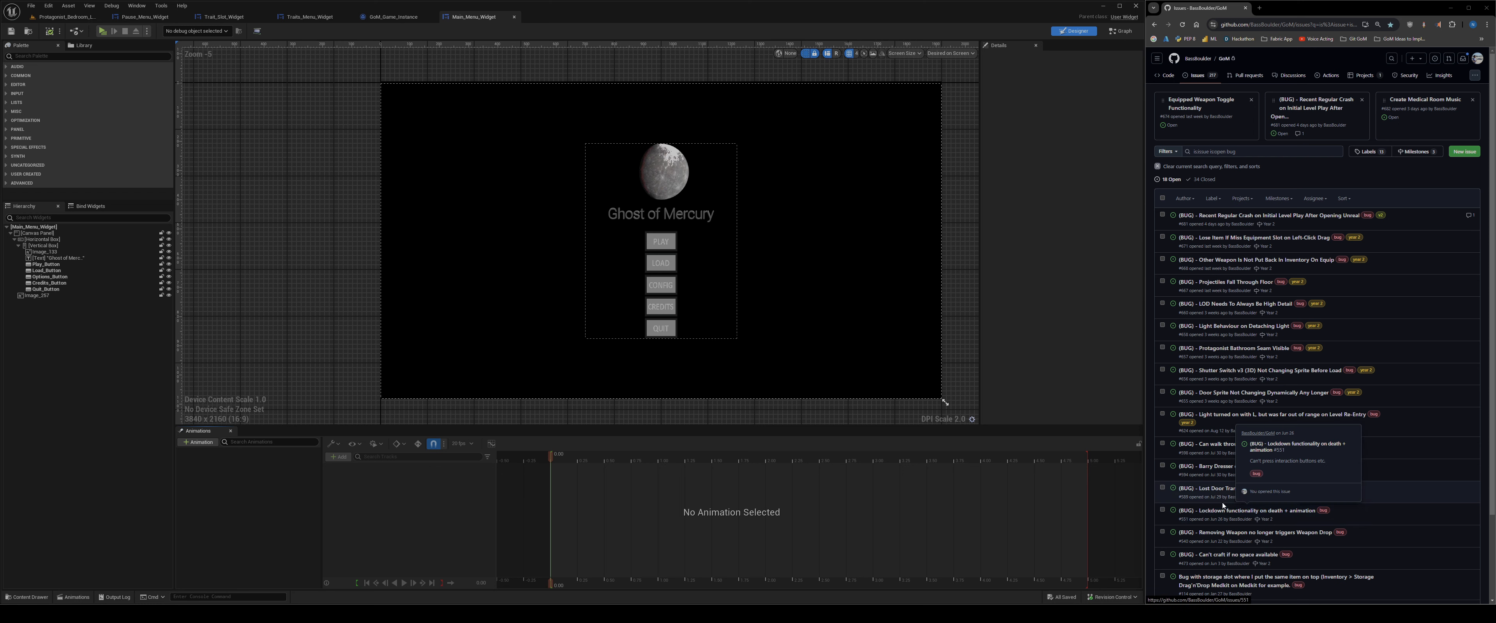
Tick the 'Lockdown functionality on death + animation' issue in the GitHub tracker.
click(1162, 511)
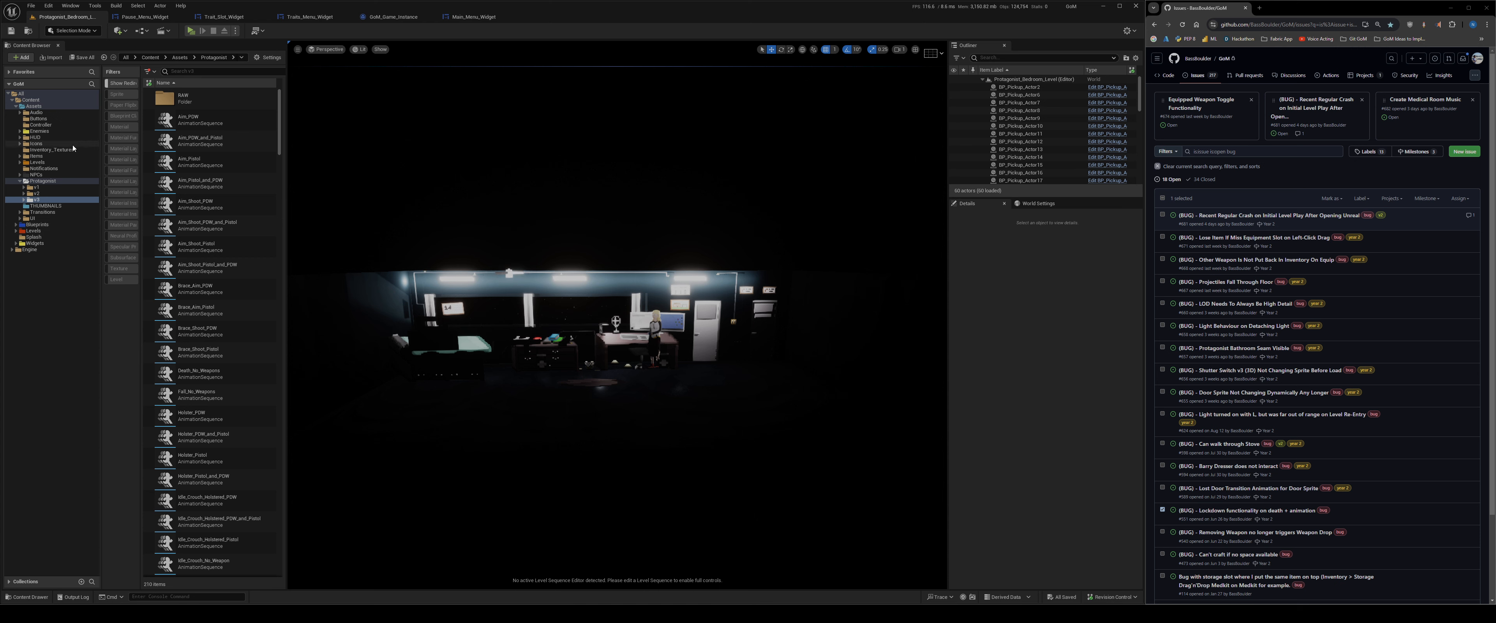
mouse_move(199, 186)
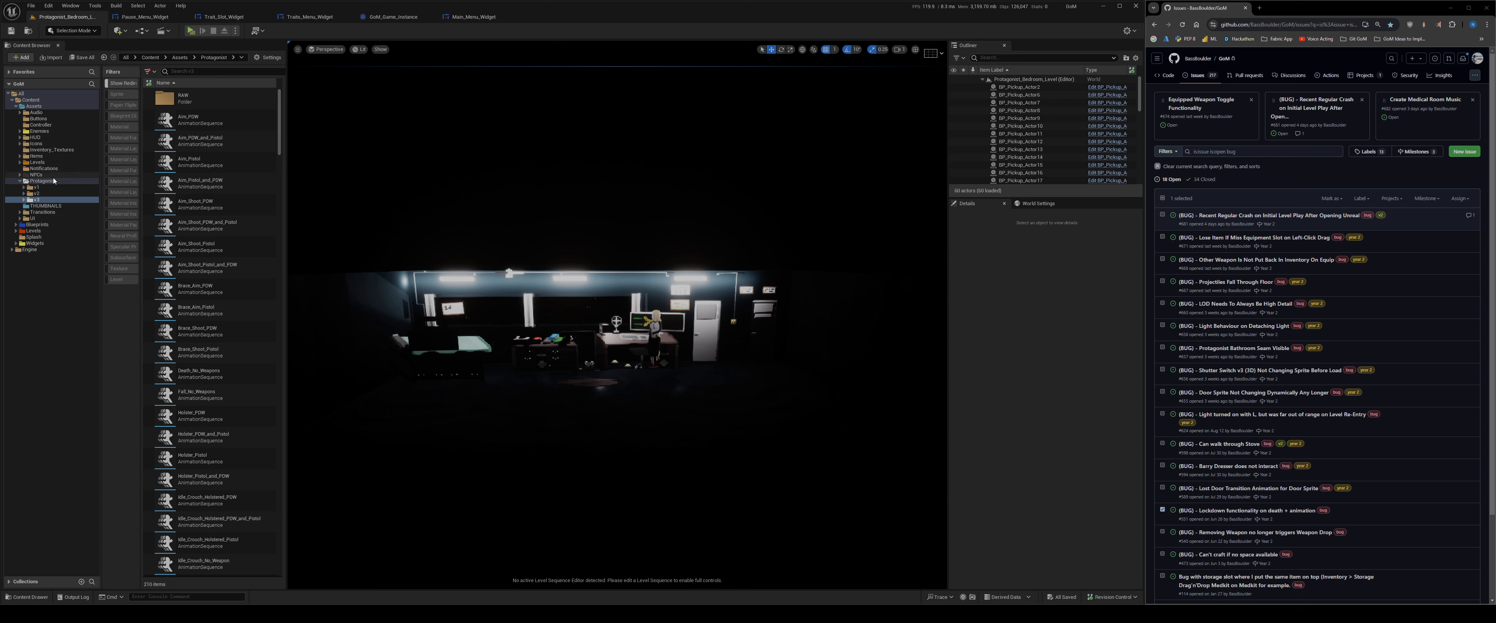
Open John_ABP from the Blueprints > Character > Protagonist folder.
click(19, 224)
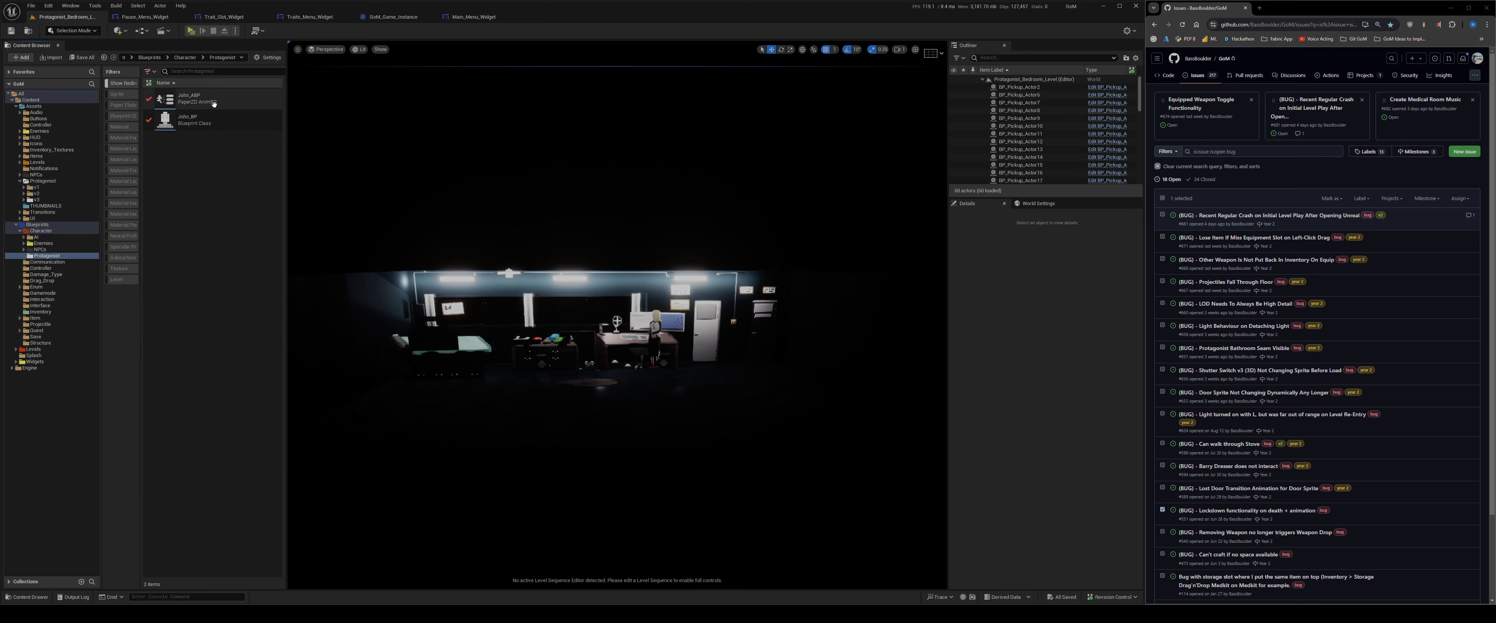
double_click(186, 98)
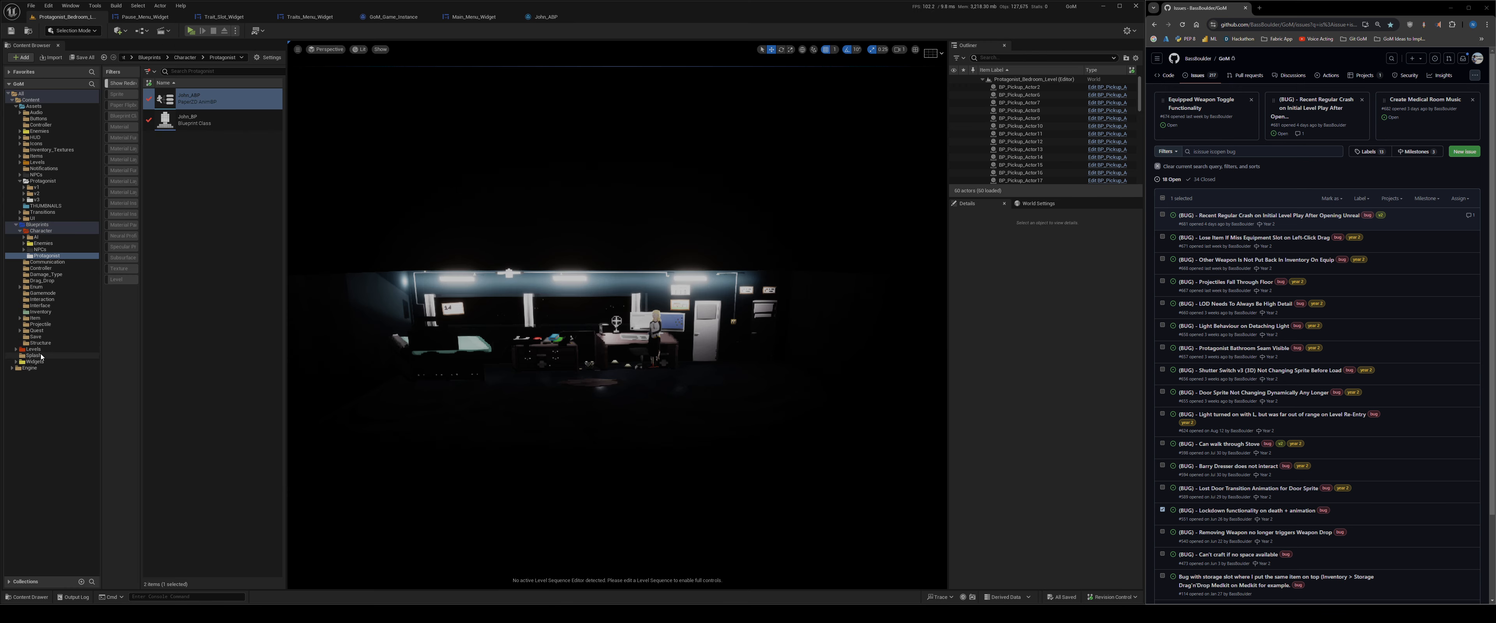
Load Hallway_Level, play-test Ghost of Mercury from its main menu, then stop the session.
click(33, 349)
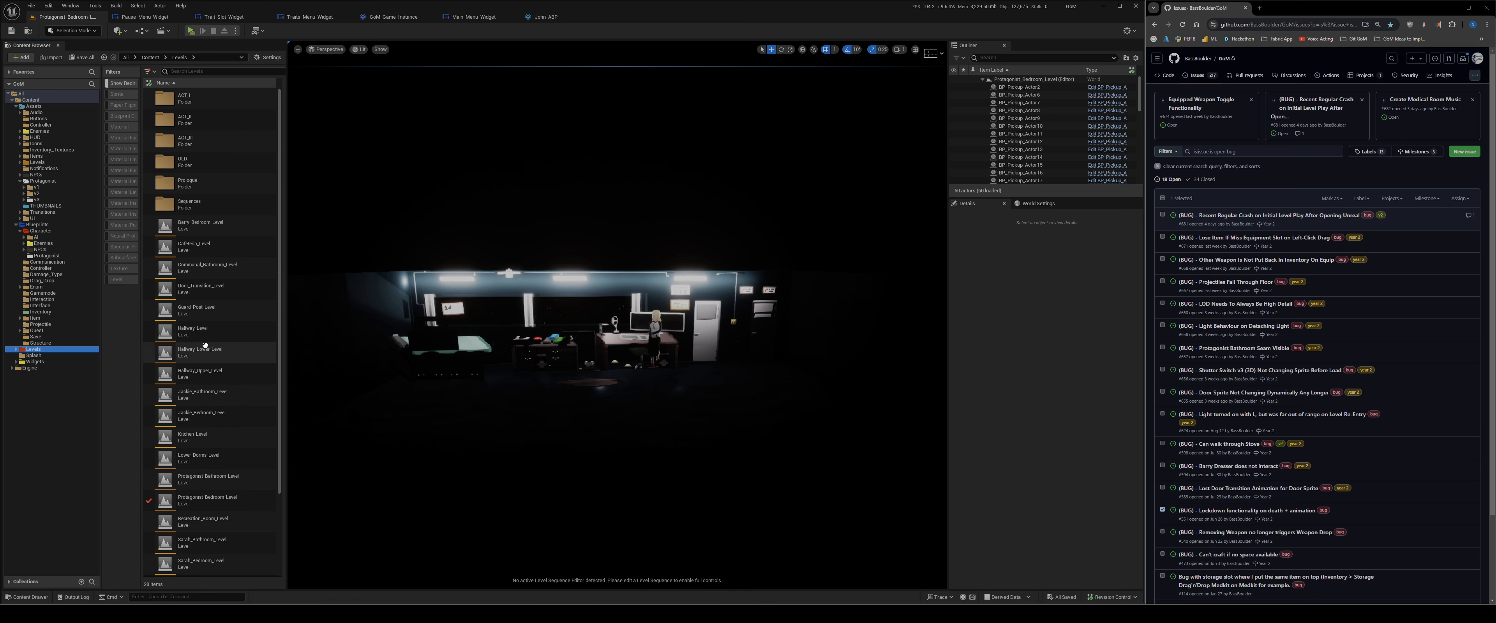
double_click(196, 330)
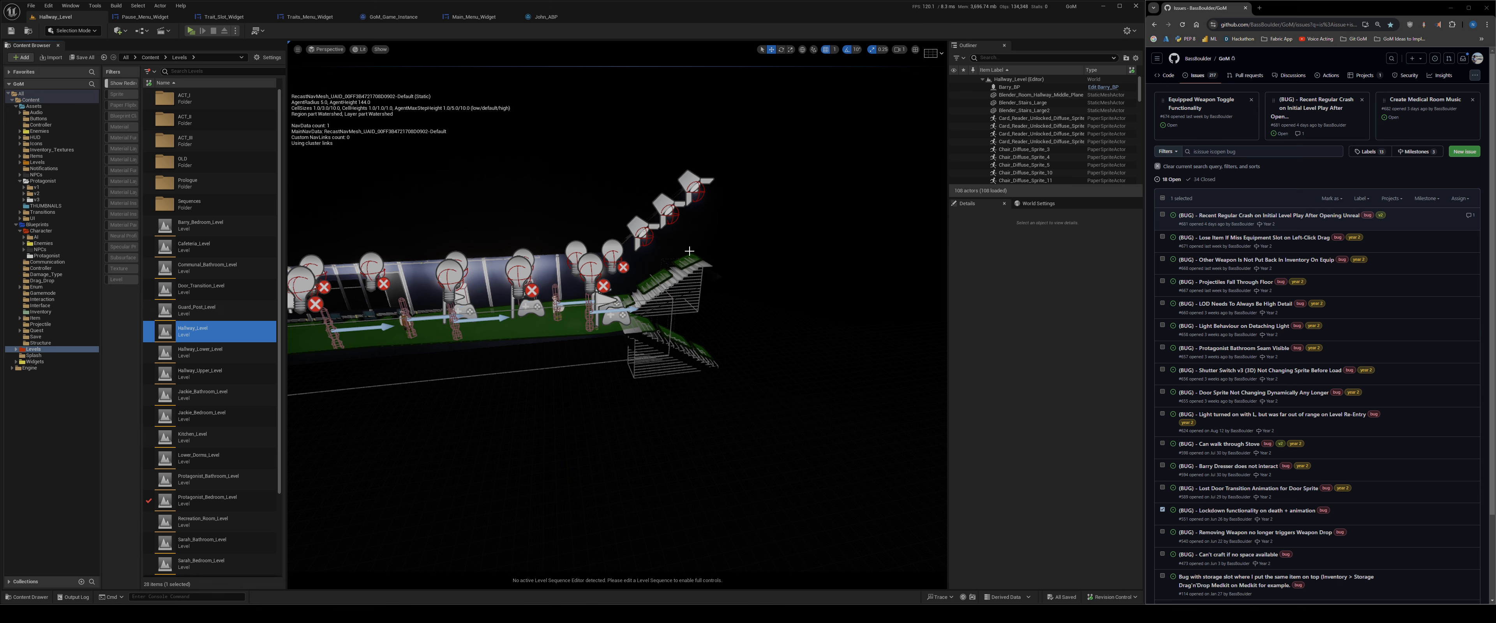
click(192, 30)
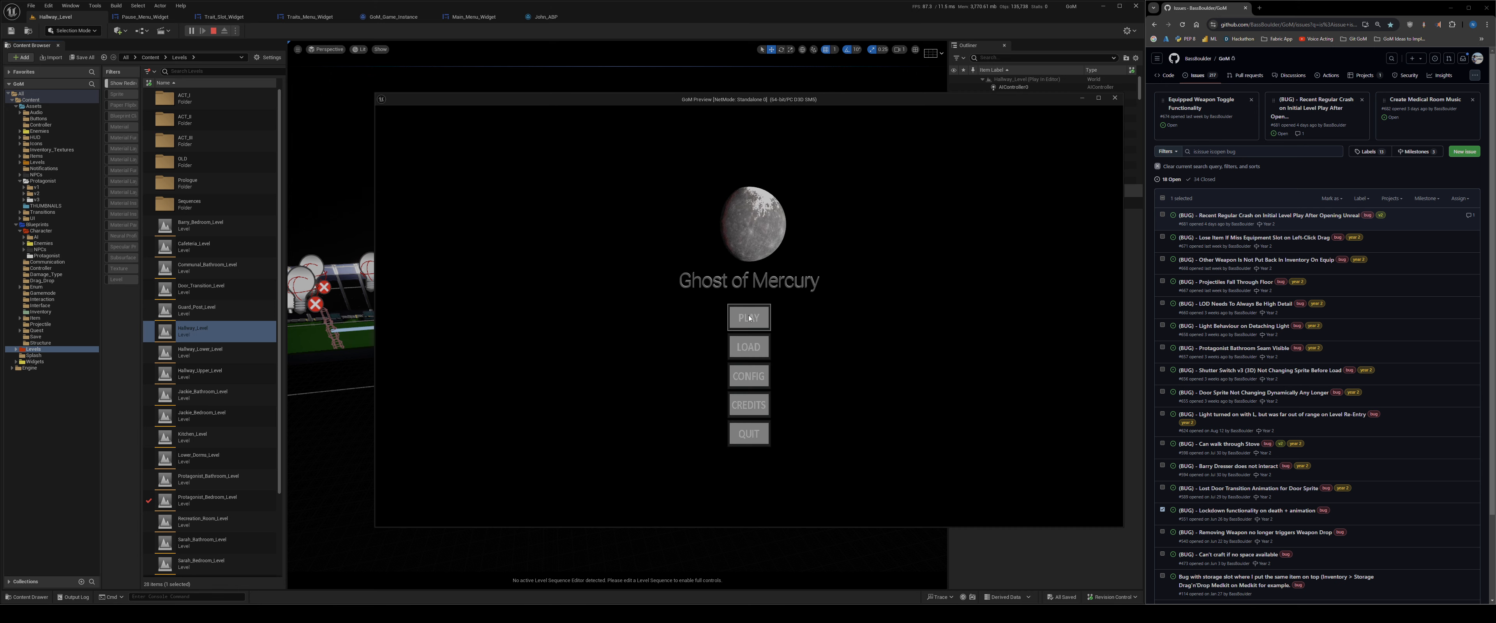
click(748, 317)
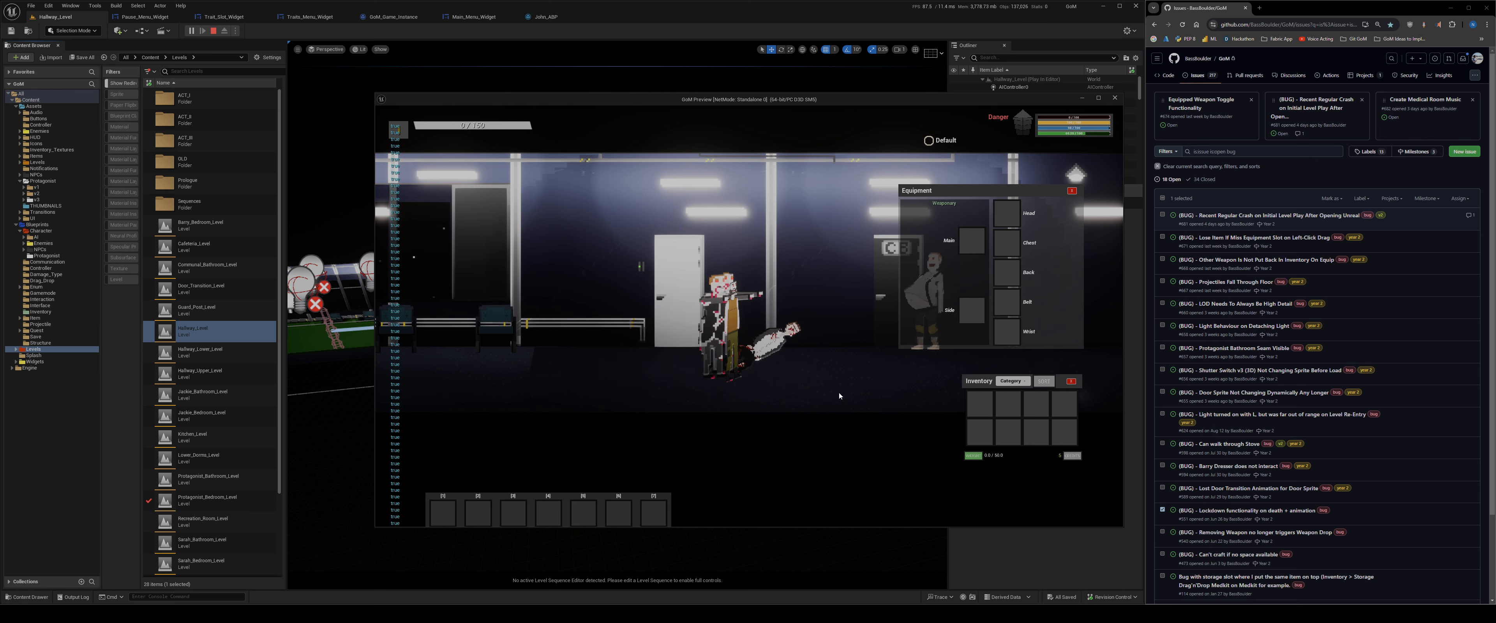
click(204, 31)
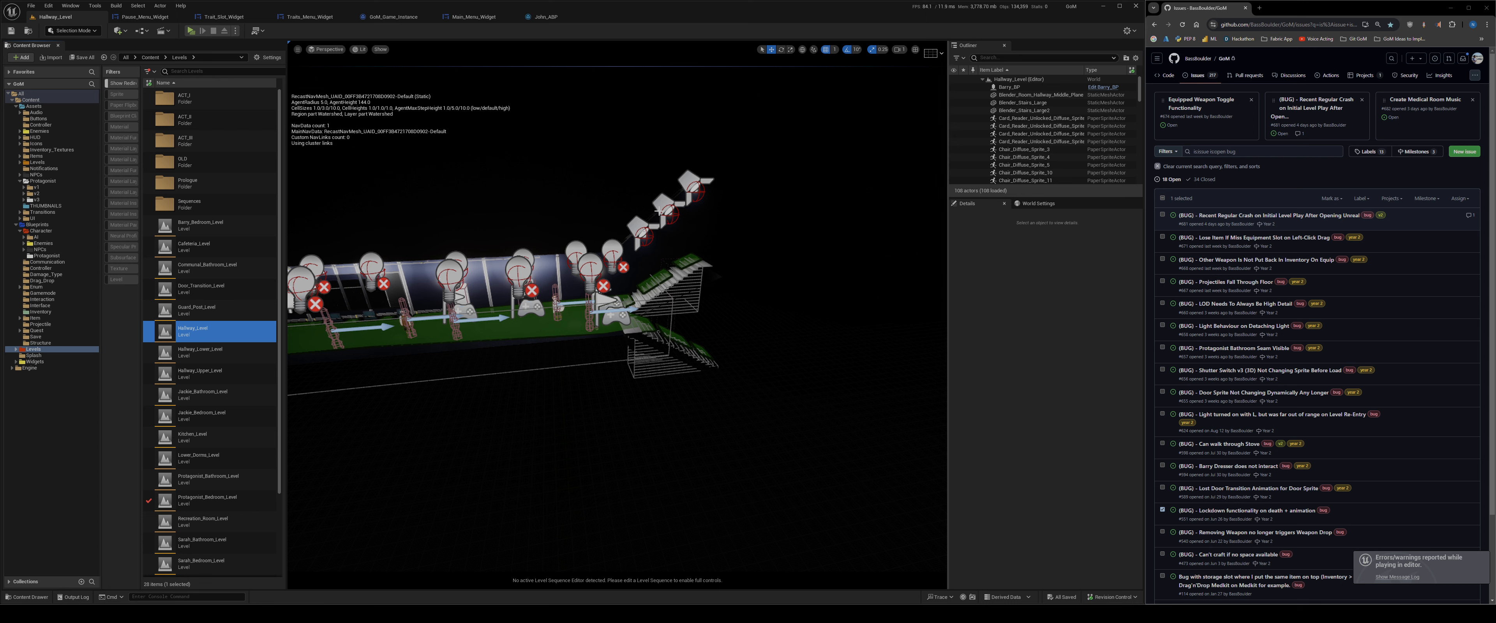
mouse_move(642, 192)
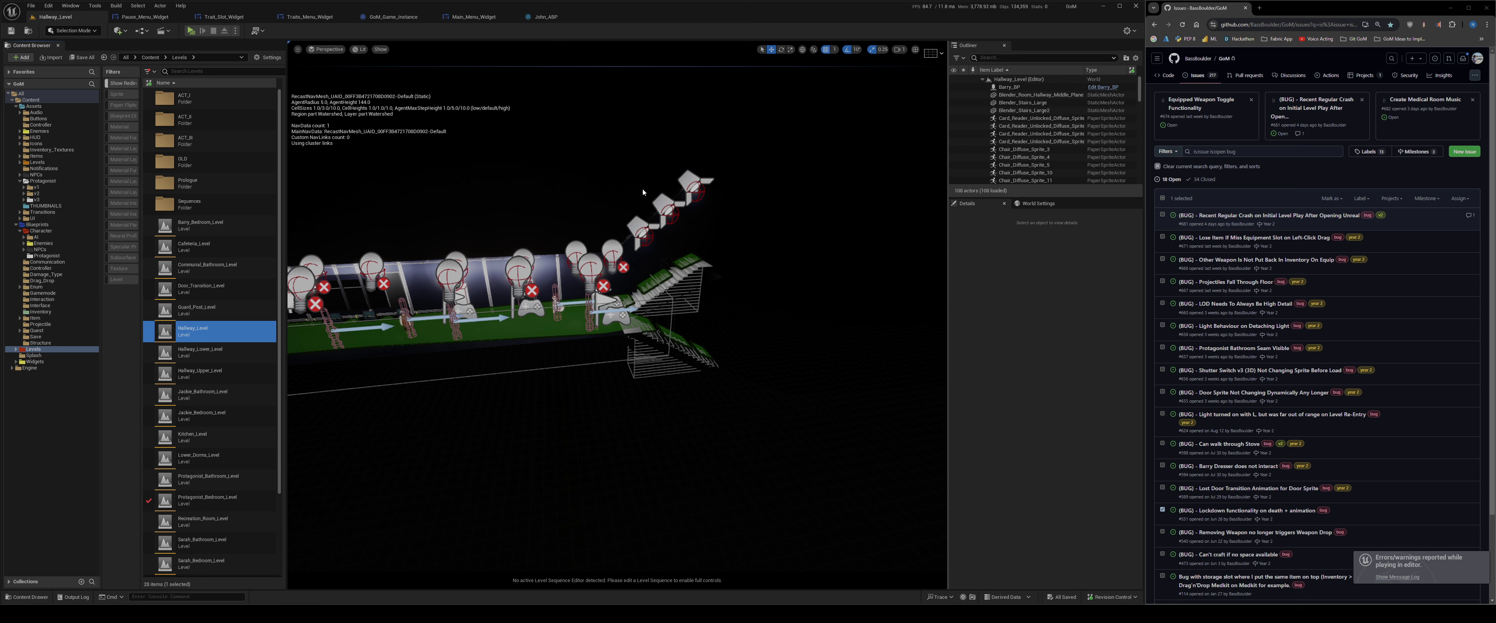
mouse_move(1052, 365)
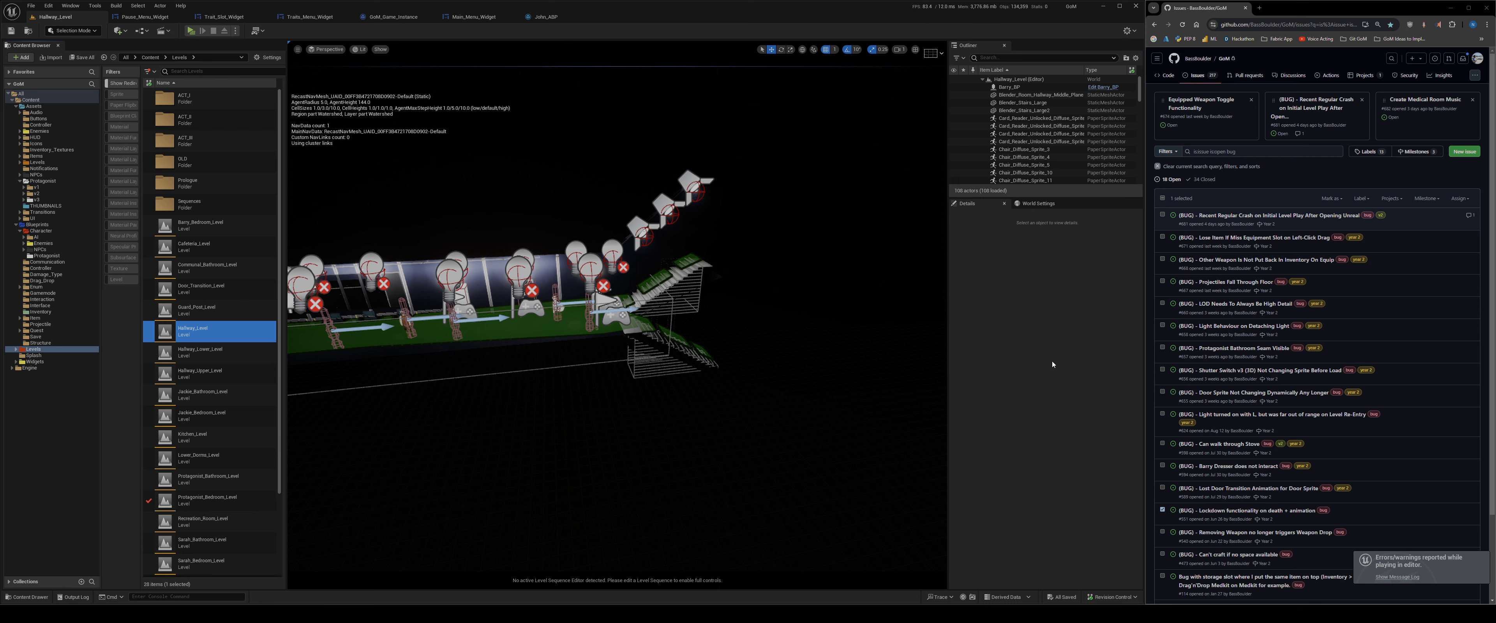
Open Death_No_Weapons from John_ABP, scrub its death playback, and flip between it and the AnimGraph.
click(545, 17)
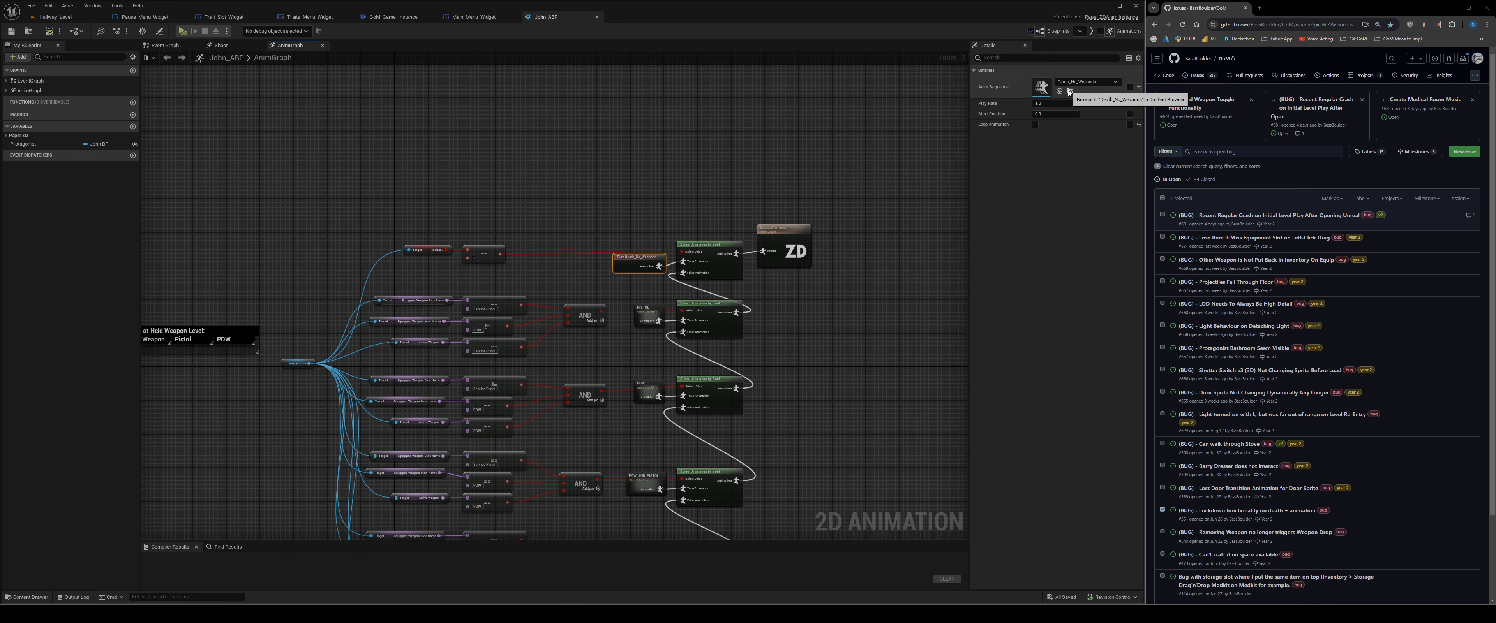
click(1058, 90)
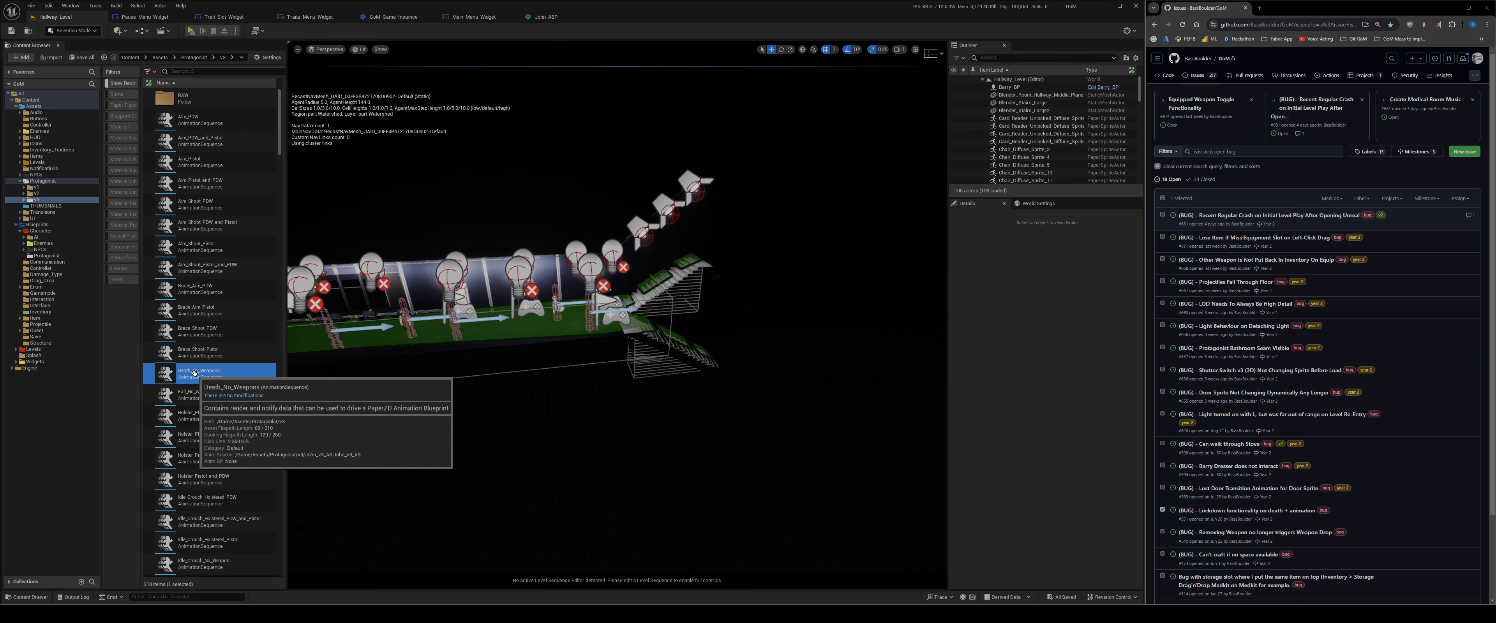
double_click(203, 371)
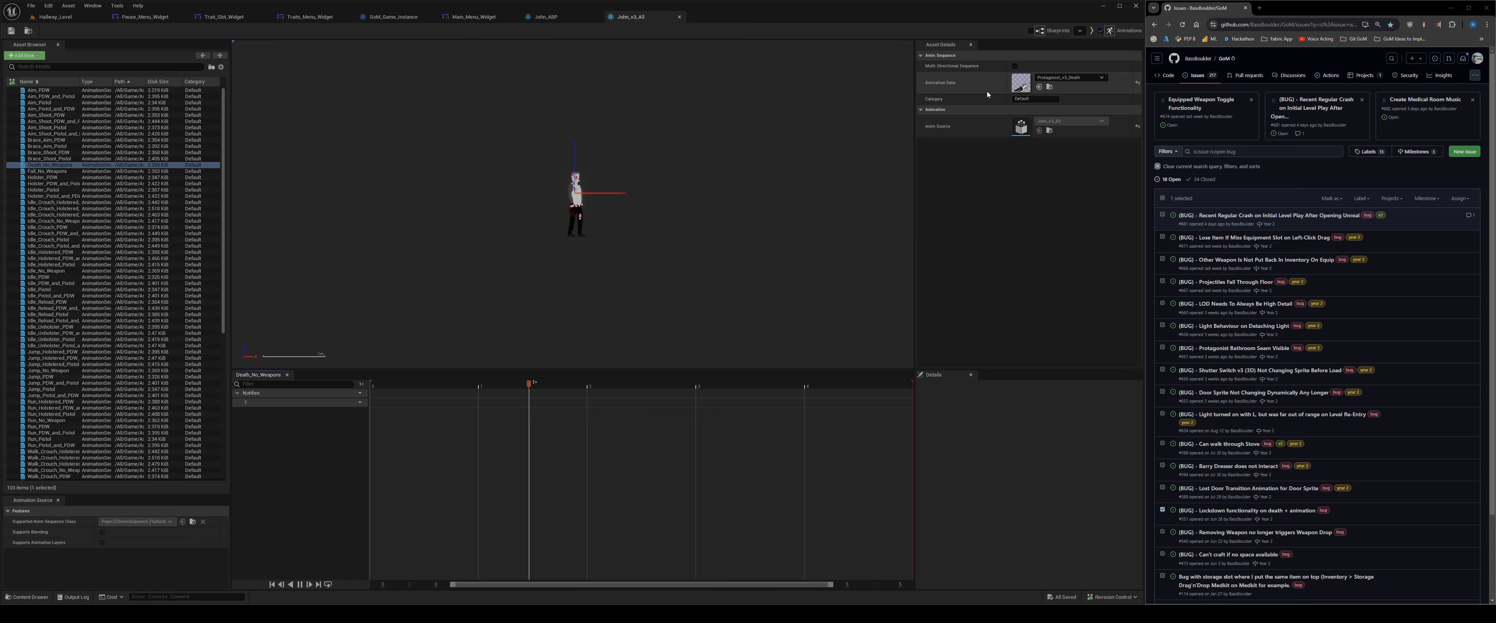
drag(530, 383, 854, 383)
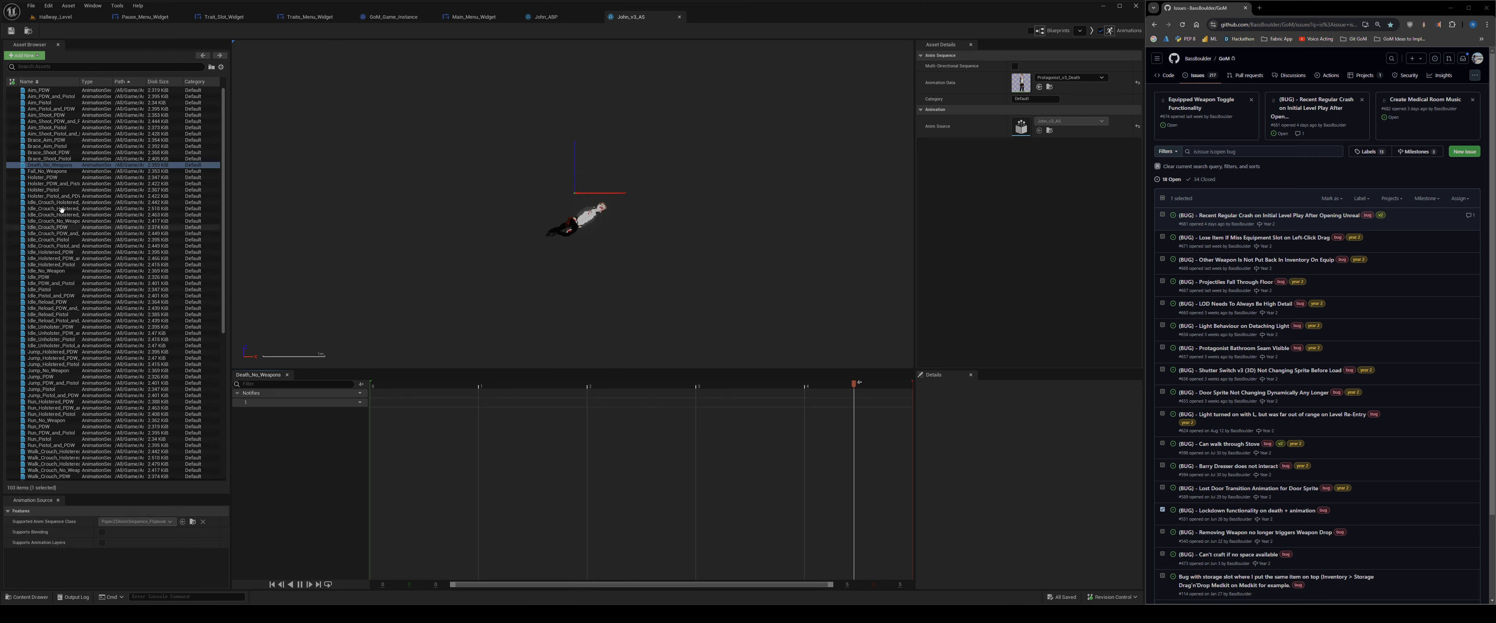
click(543, 17)
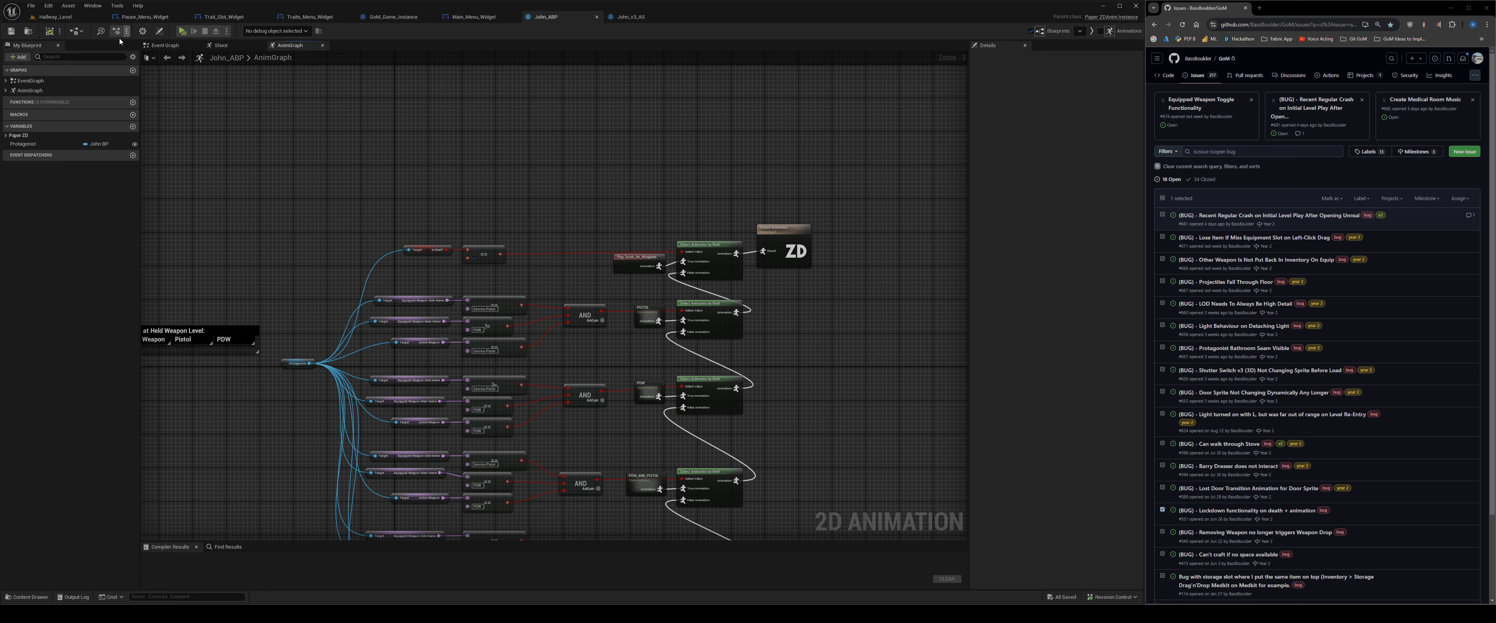
click(140, 30)
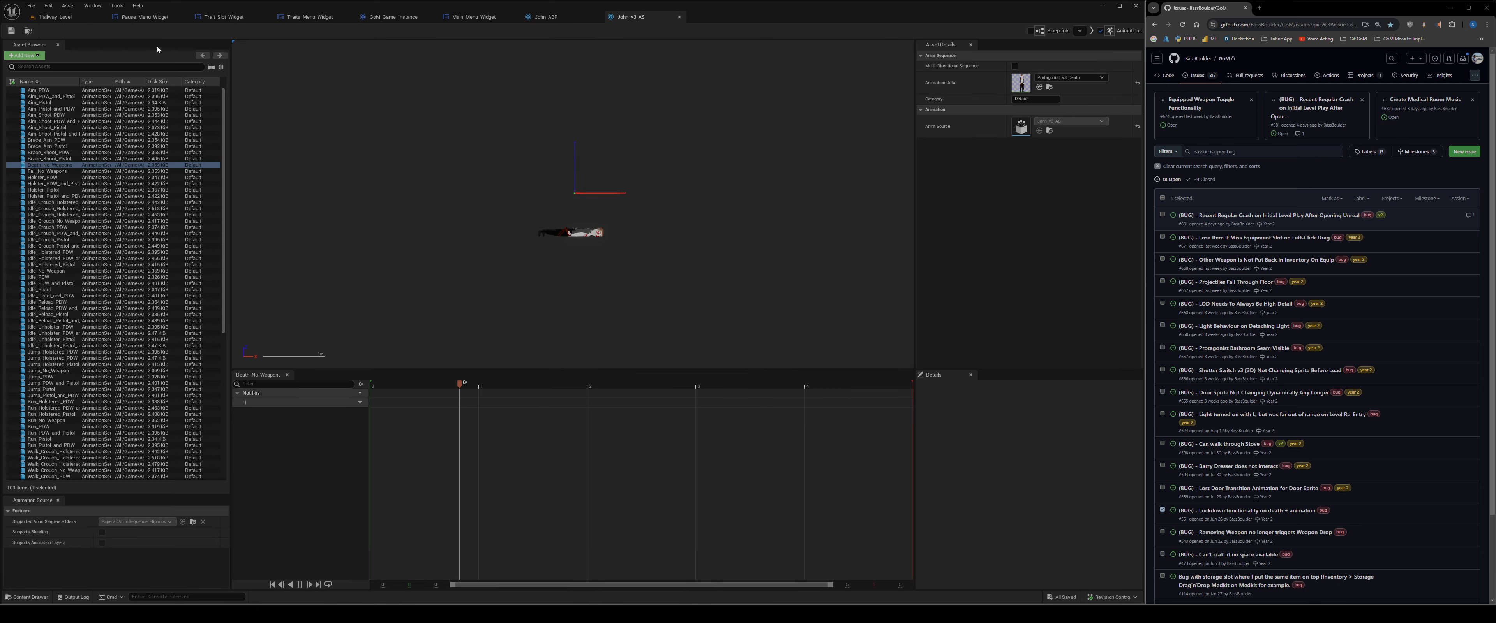
click(544, 16)
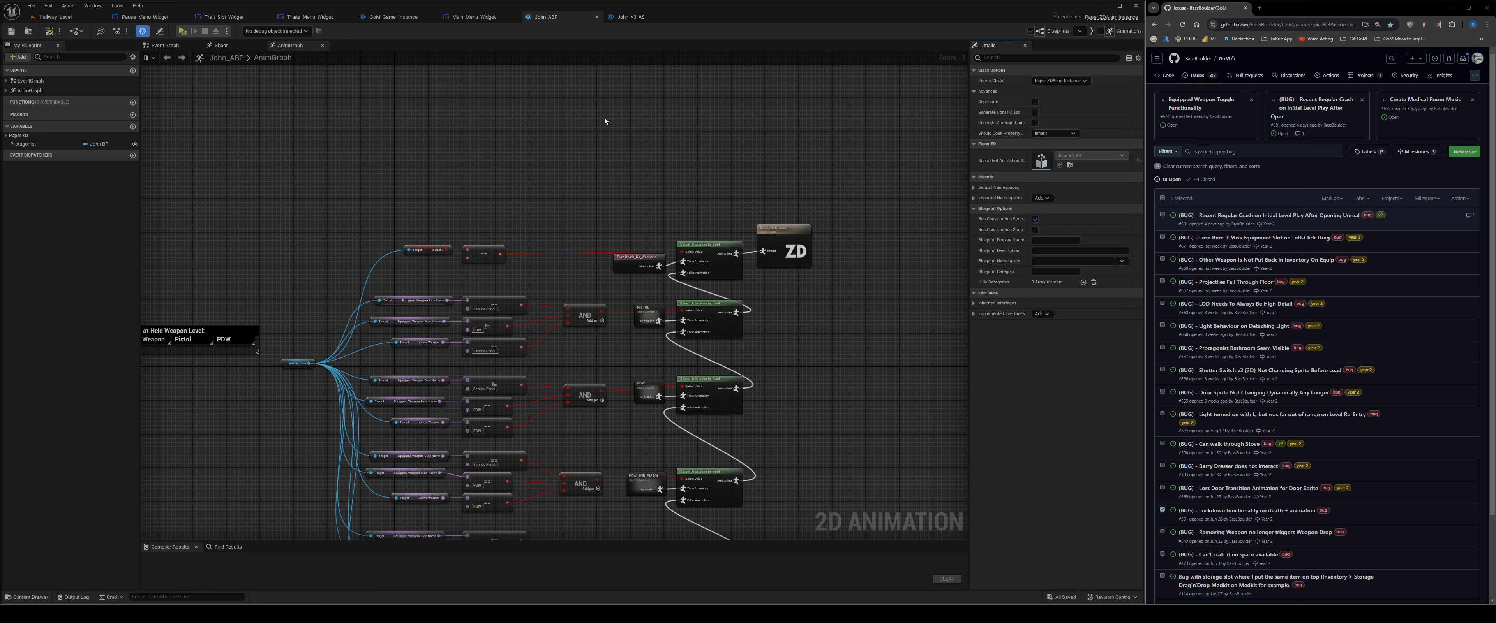
mouse_move(706, 182)
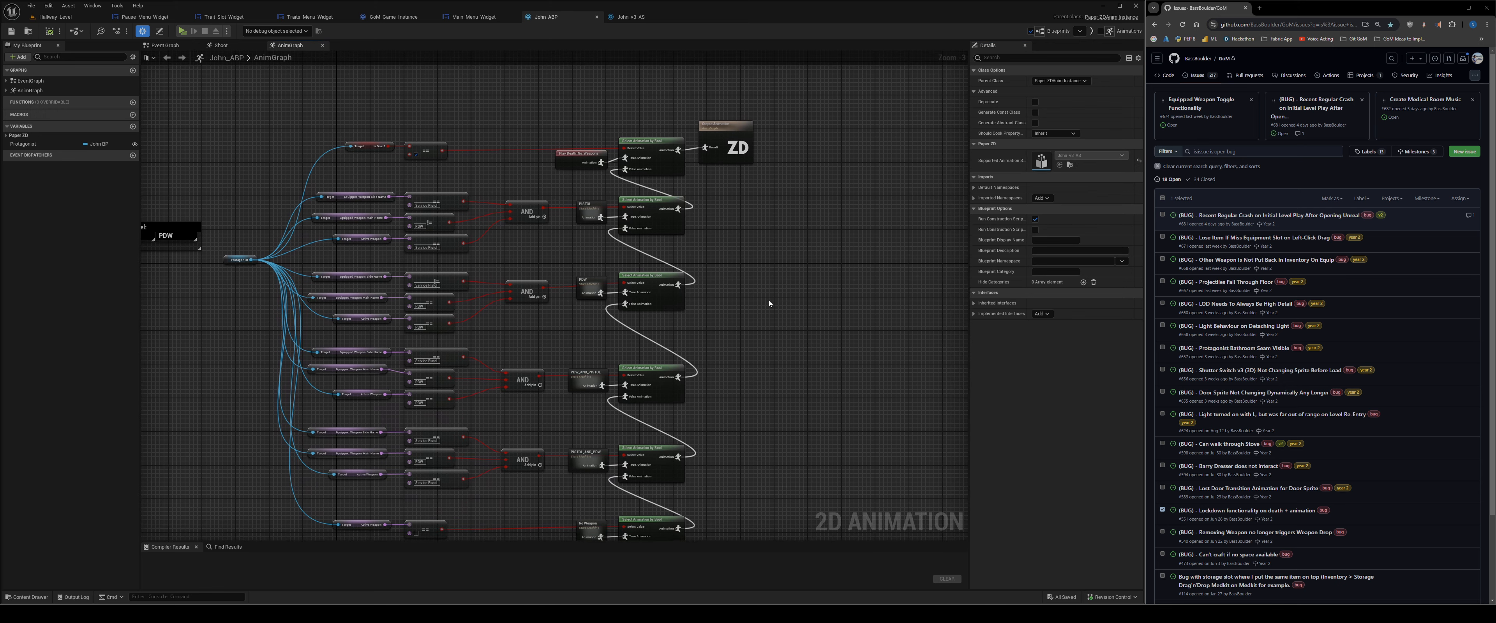
mouse_move(1068, 160)
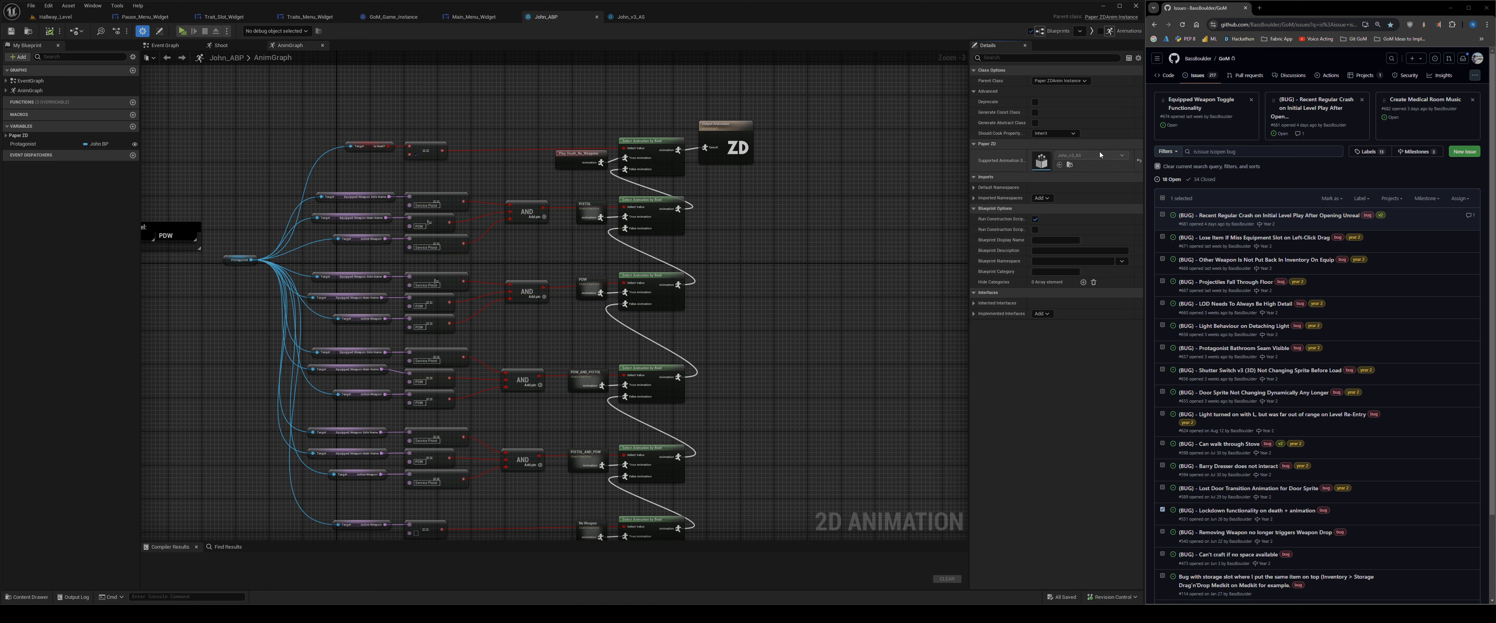
mouse_move(661, 304)
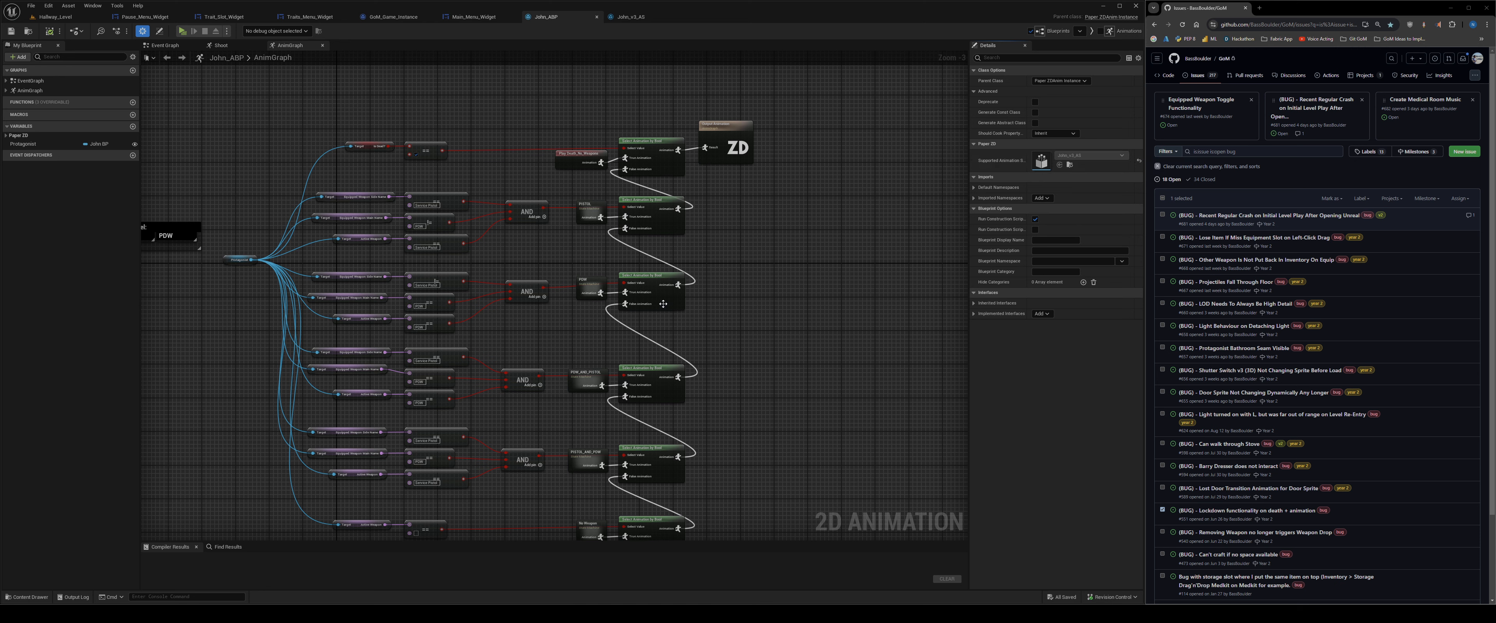
mouse_move(699, 60)
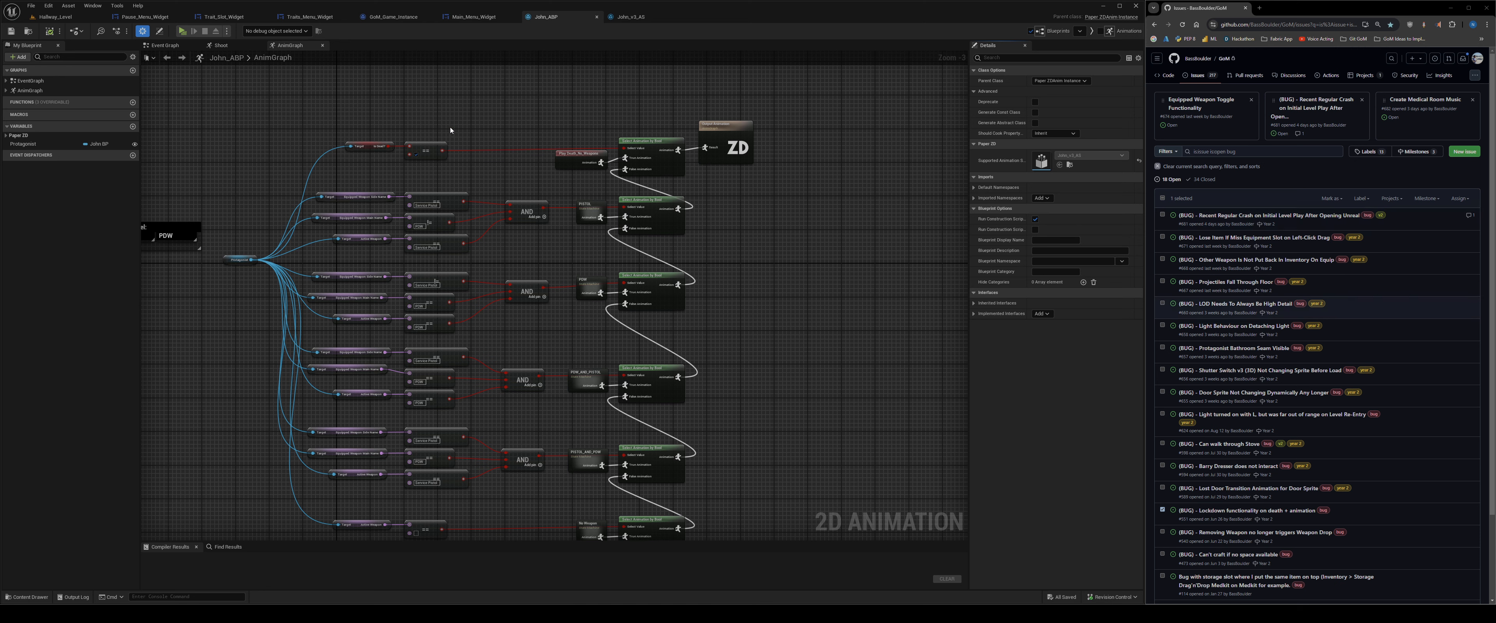
Switch back to the Death_No_Weapons sequence showing the Protagonist_v3_Death flipbook.
click(628, 17)
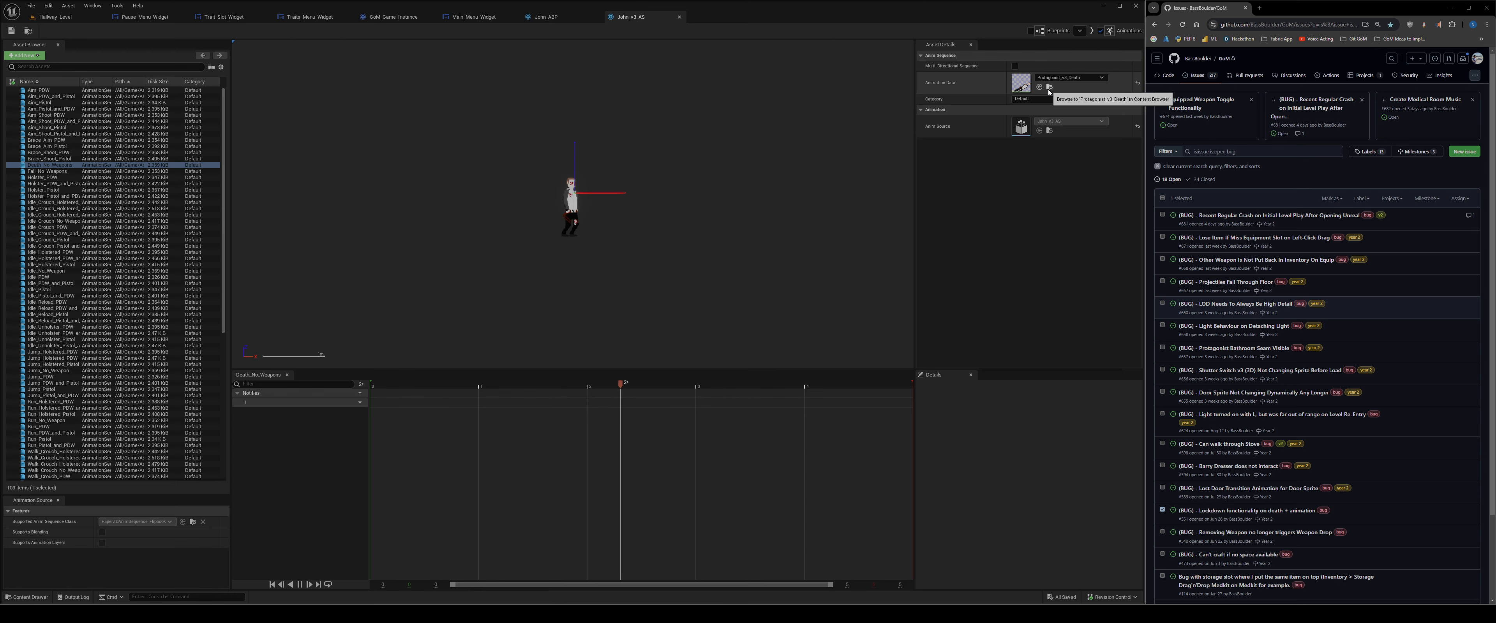
Open the Protagonist_v3_Death flipbook and step its timeline through to the final collapsed frame.
click(1047, 88)
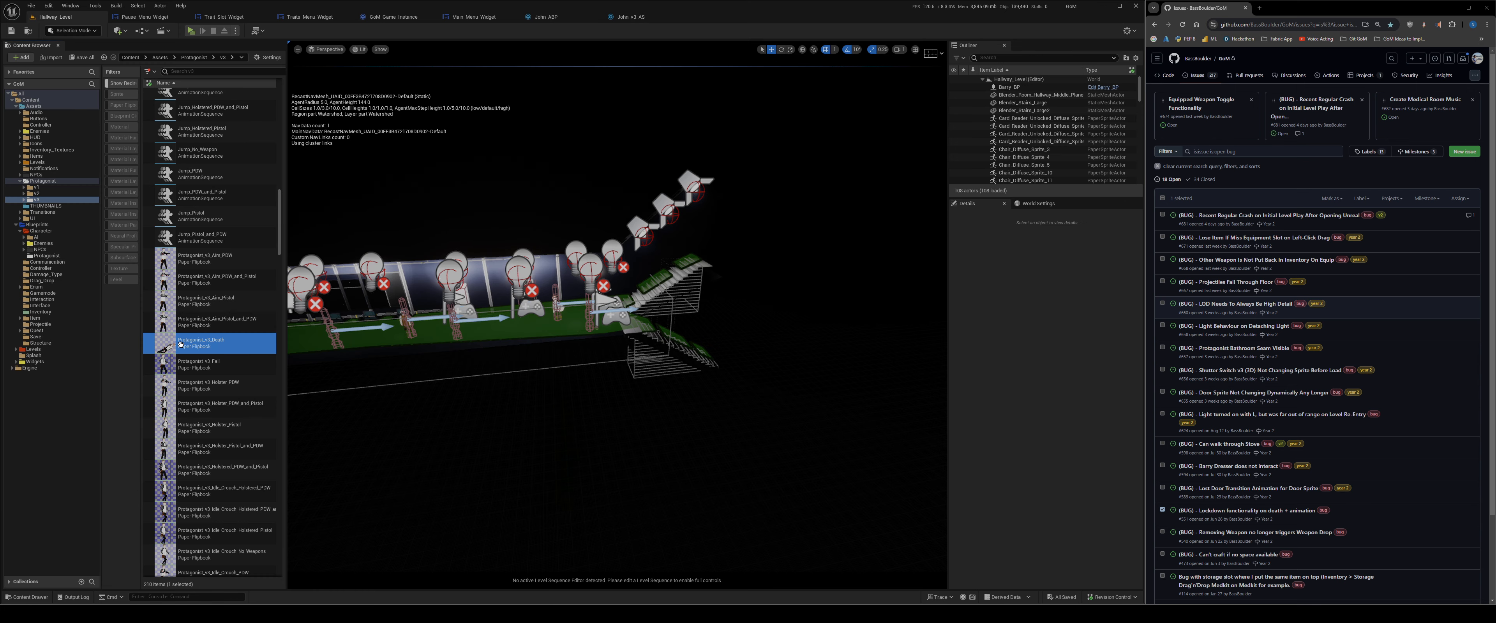
double_click(199, 342)
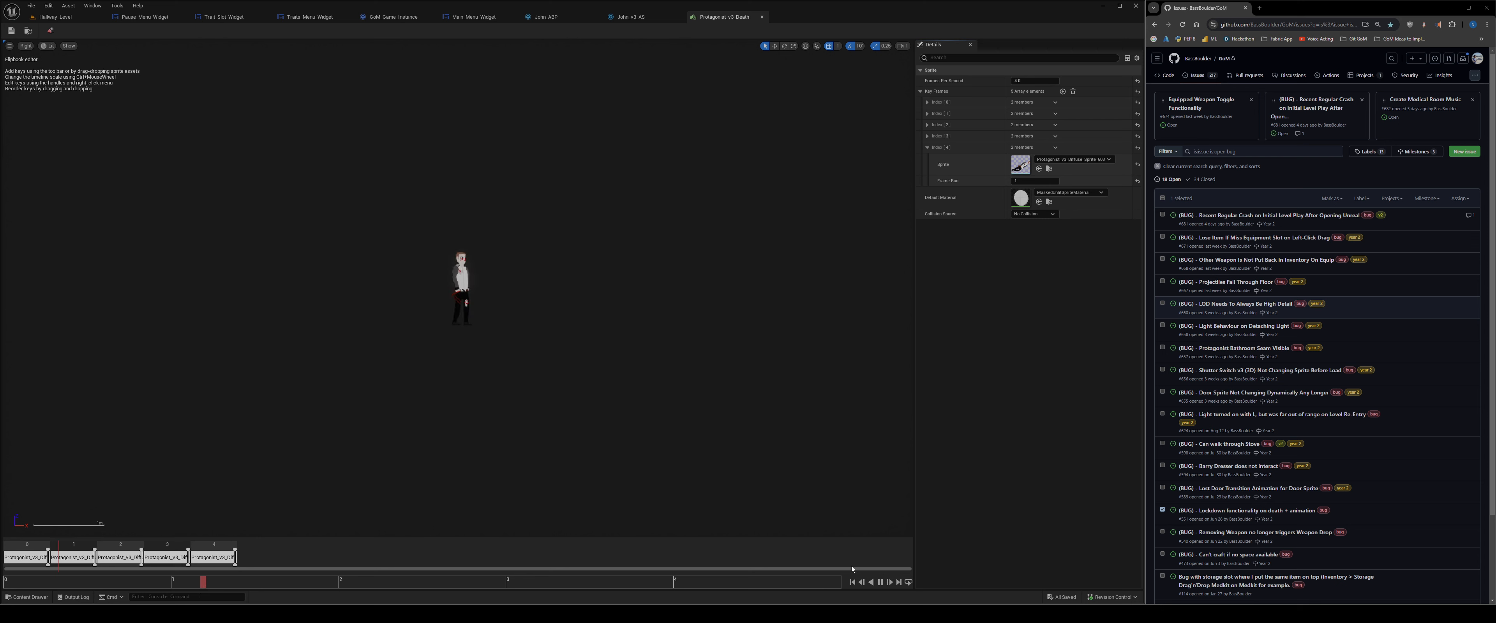
click(562, 581)
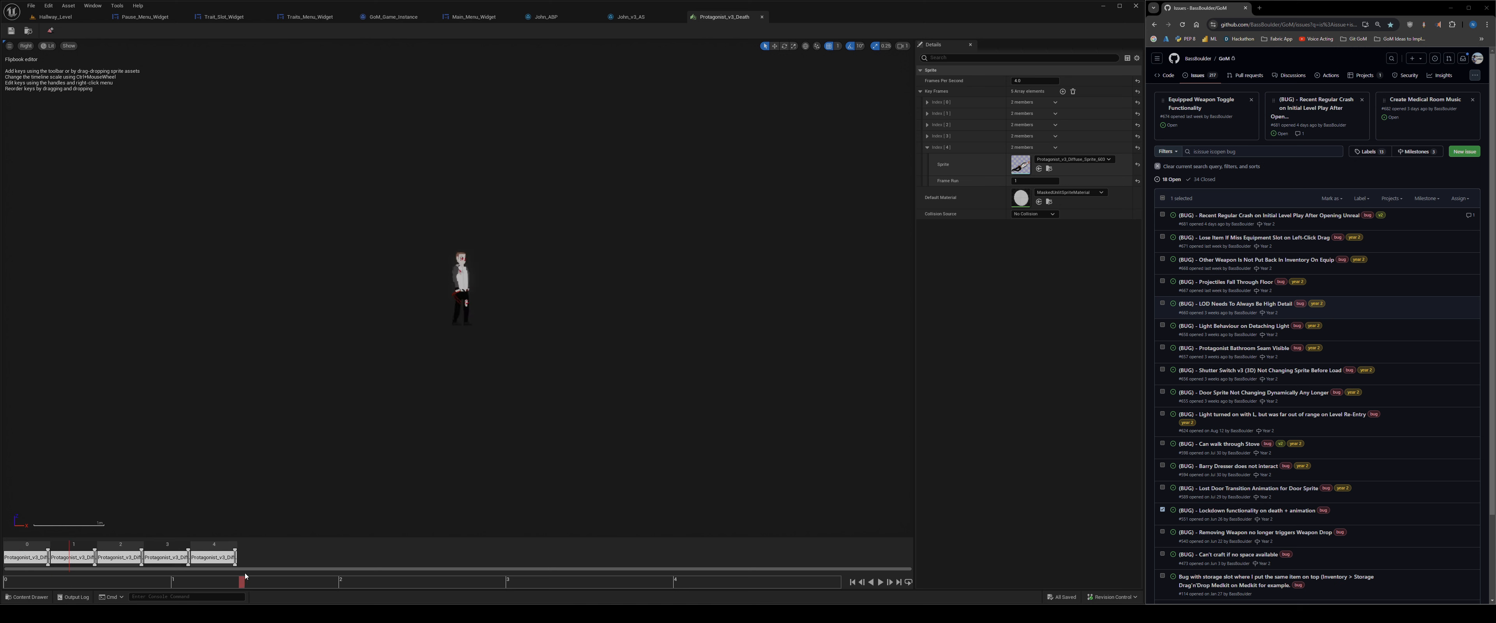
click(705, 582)
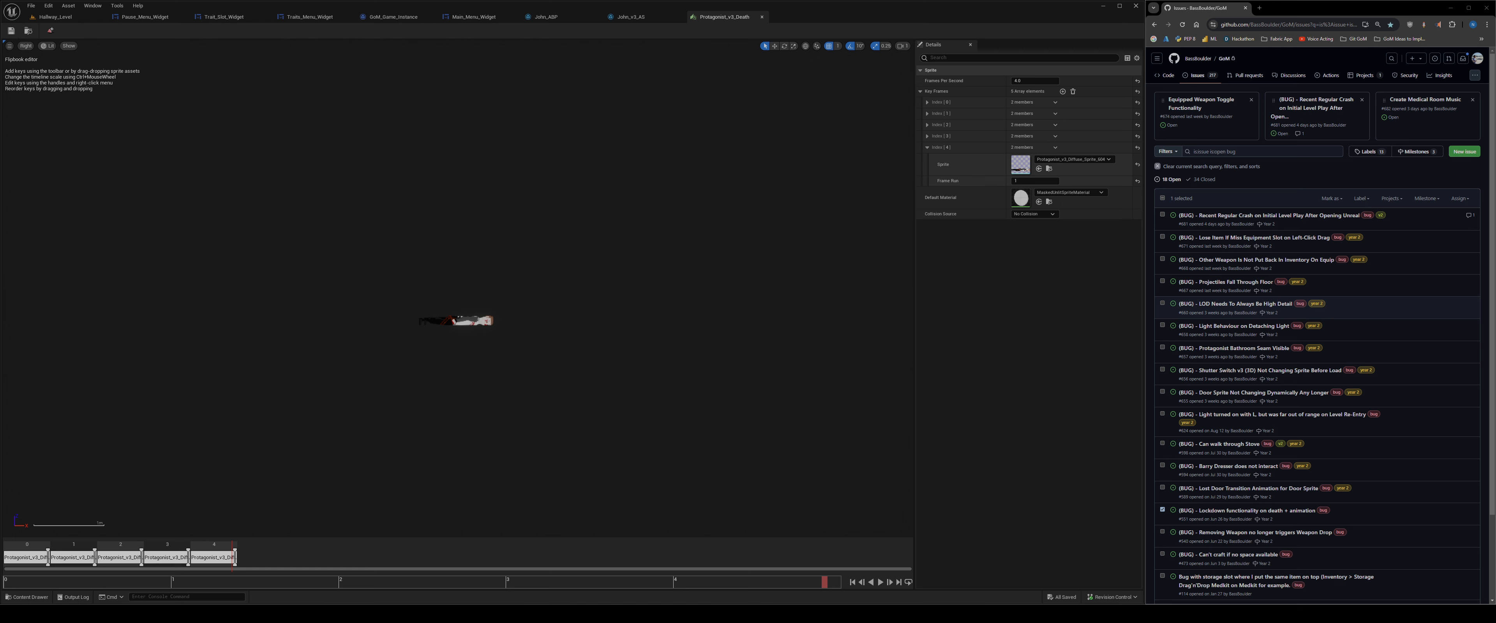
mouse_move(761, 18)
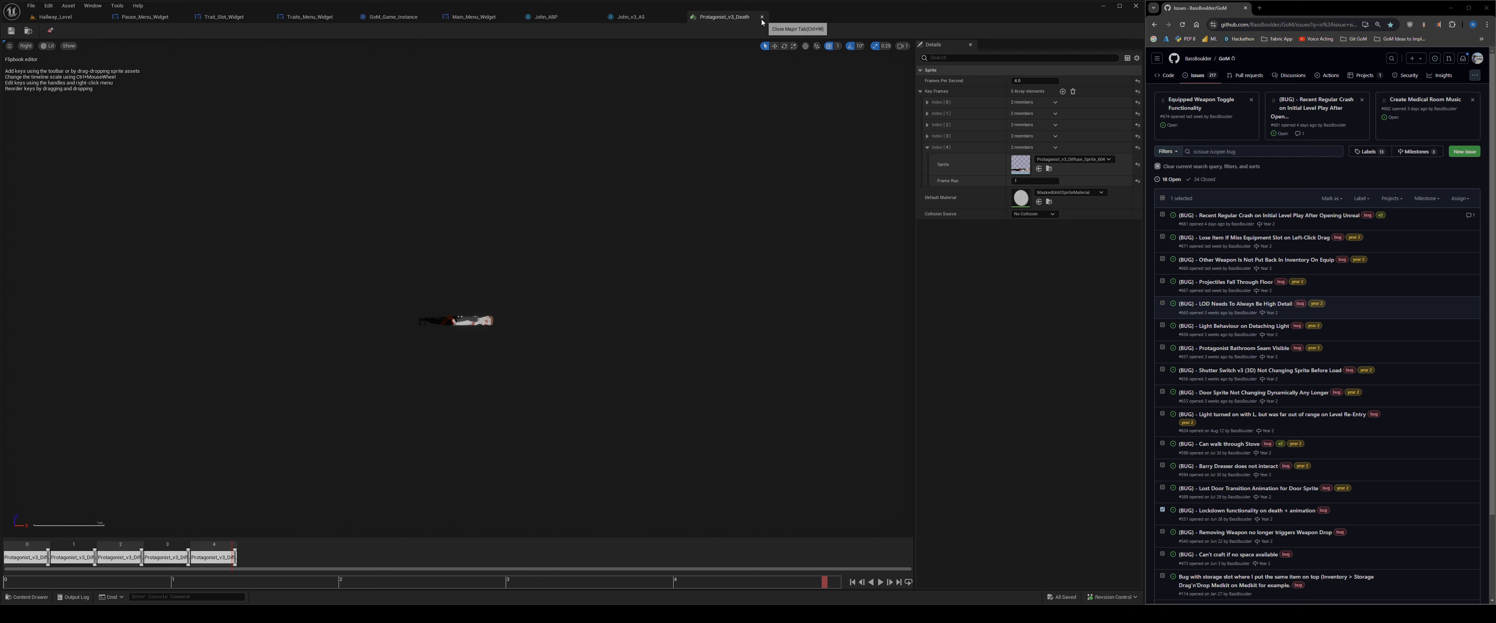
mouse_move(762, 21)
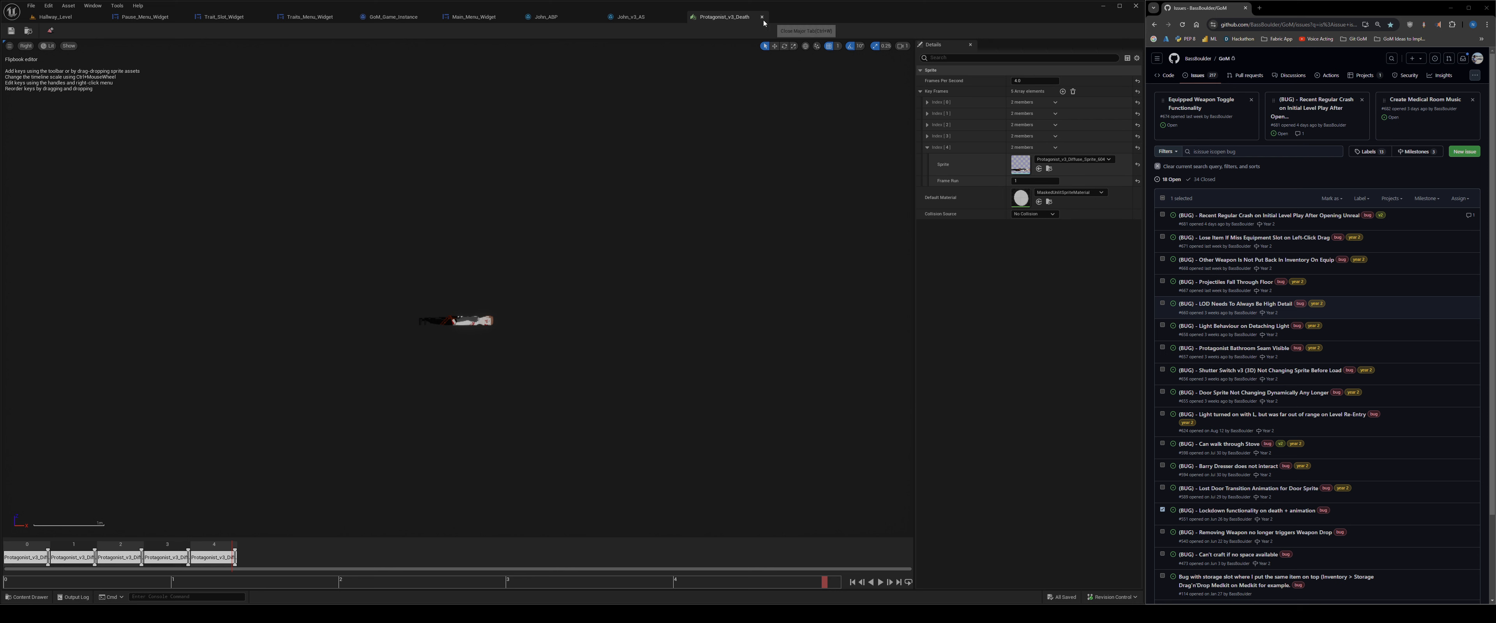
mouse_move(944, 409)
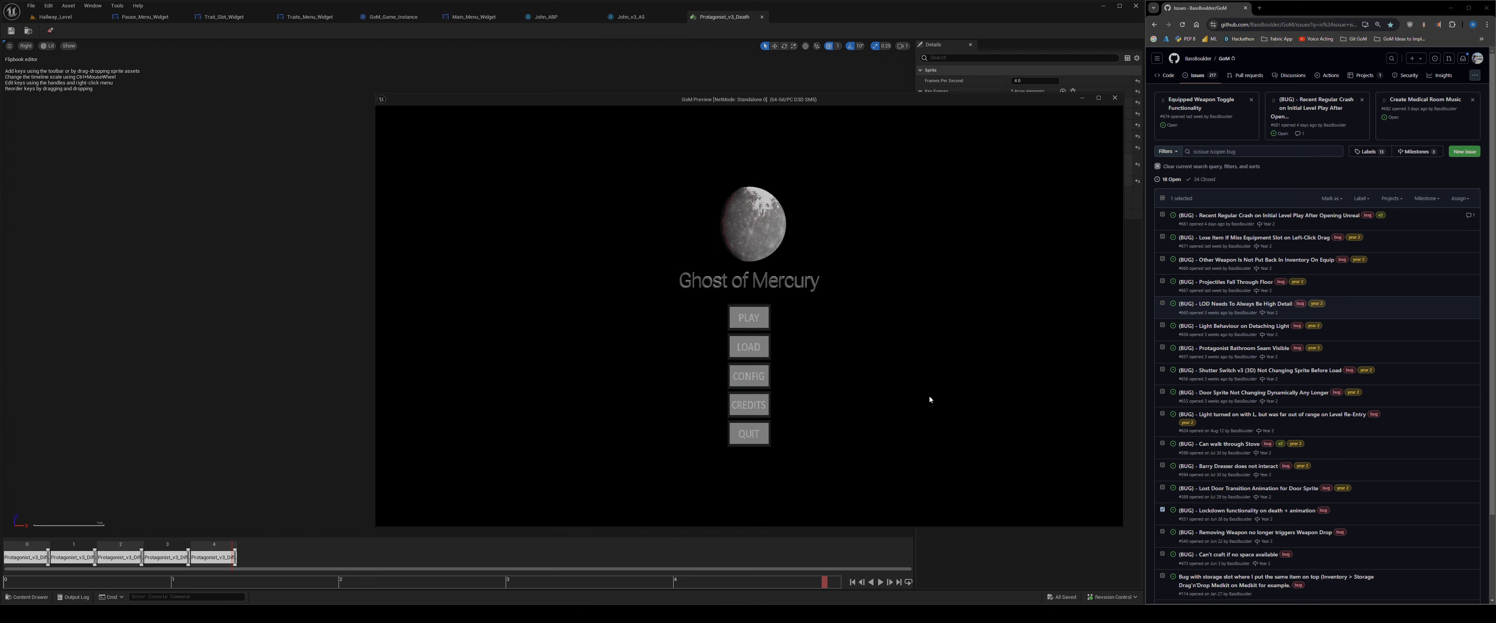
End the running Ghost of Mercury preview and close the Protagonist_v3_Death flipbook editor.
click(748, 317)
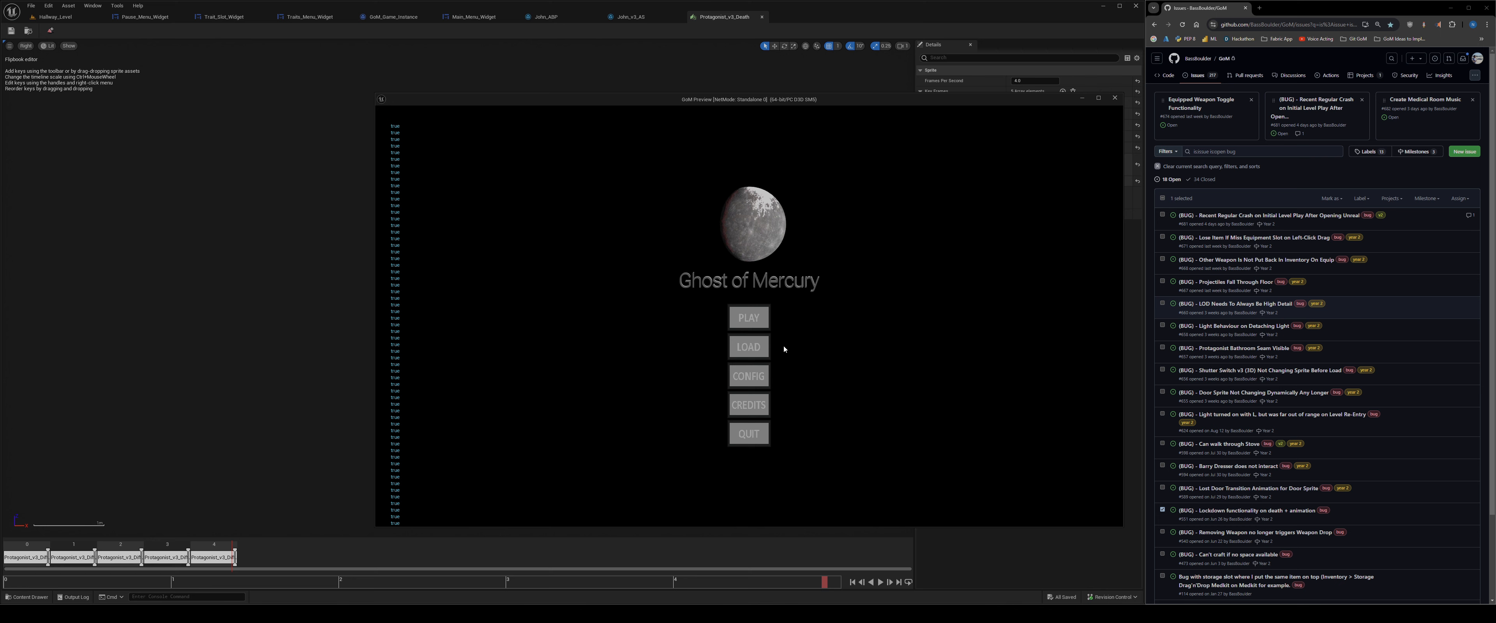
click(748, 317)
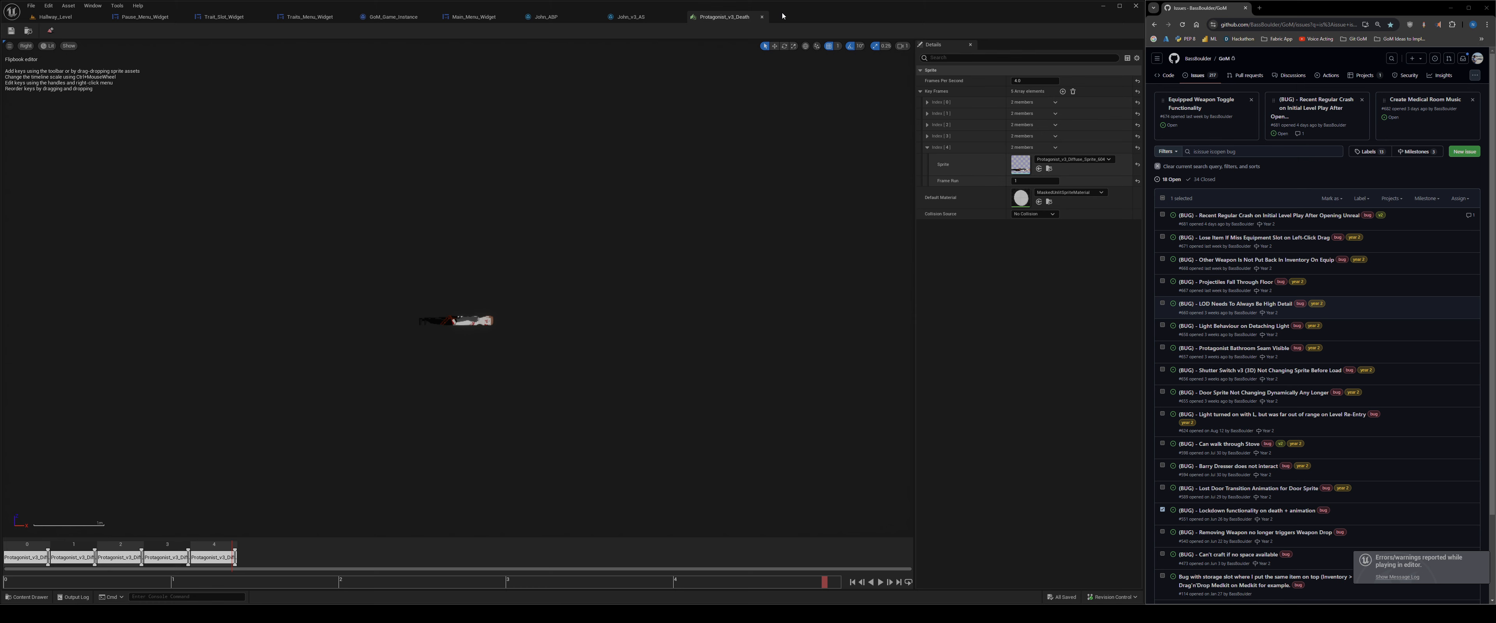
click(626, 17)
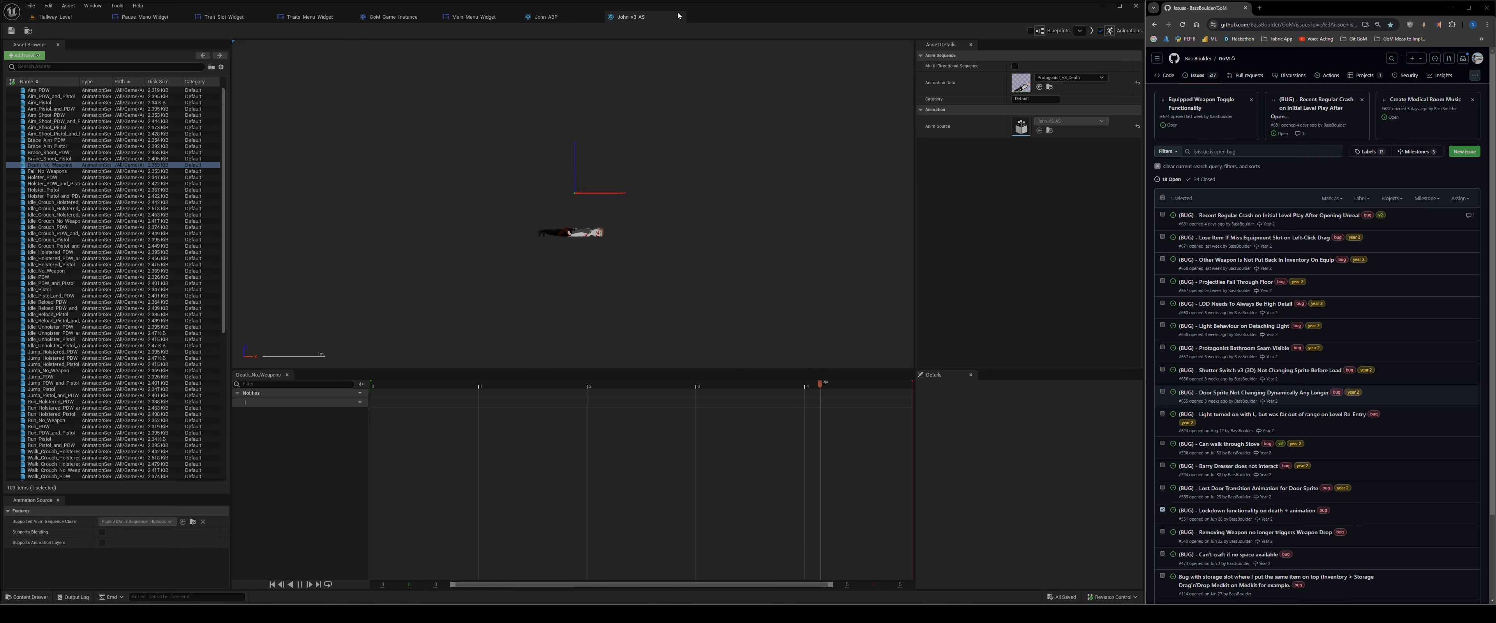
Close John_v3_AS, return to Hallway_Level and open John_BP from the Protagonist blueprints.
click(455, 16)
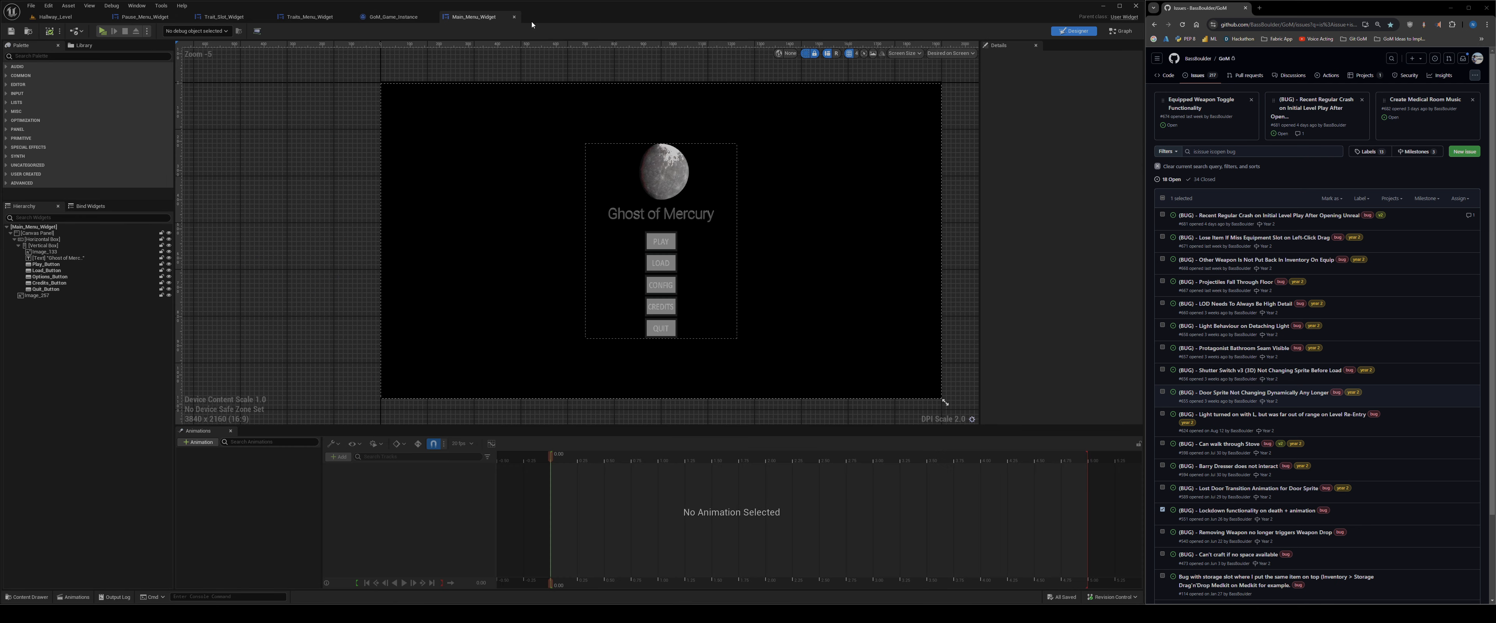
mouse_move(52, 16)
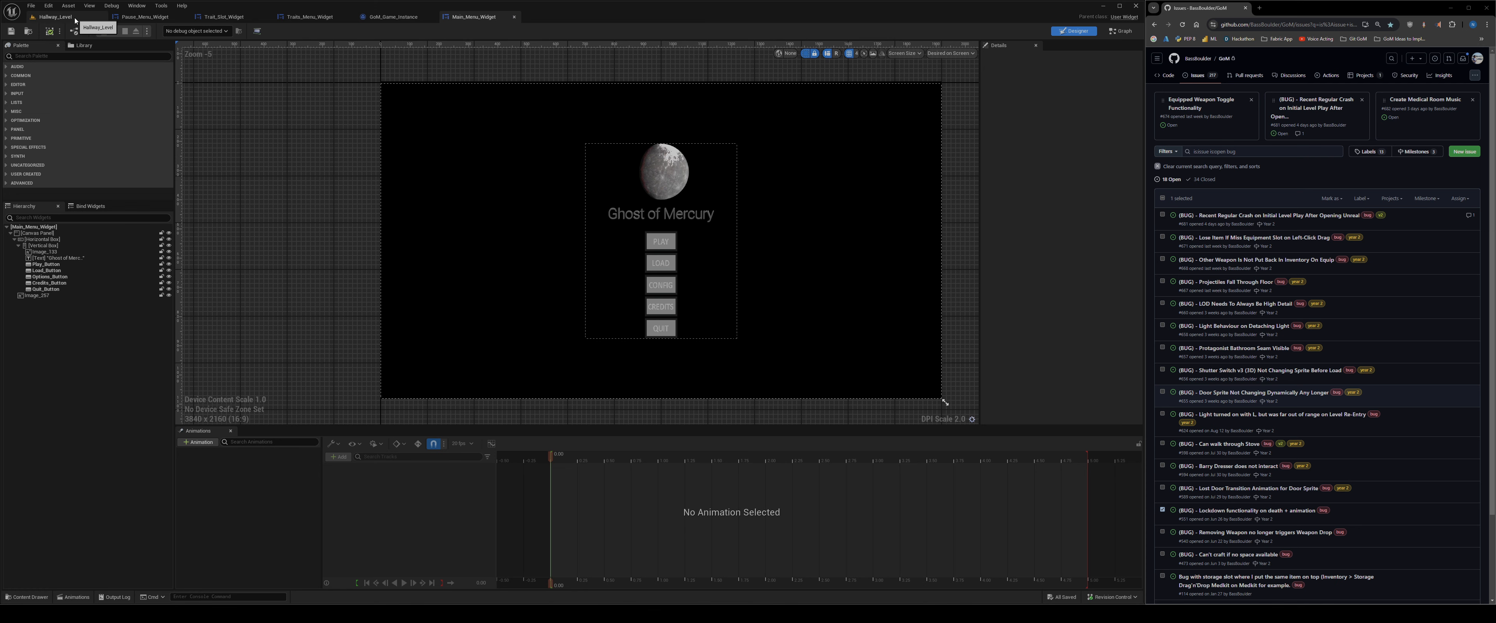
click(50, 17)
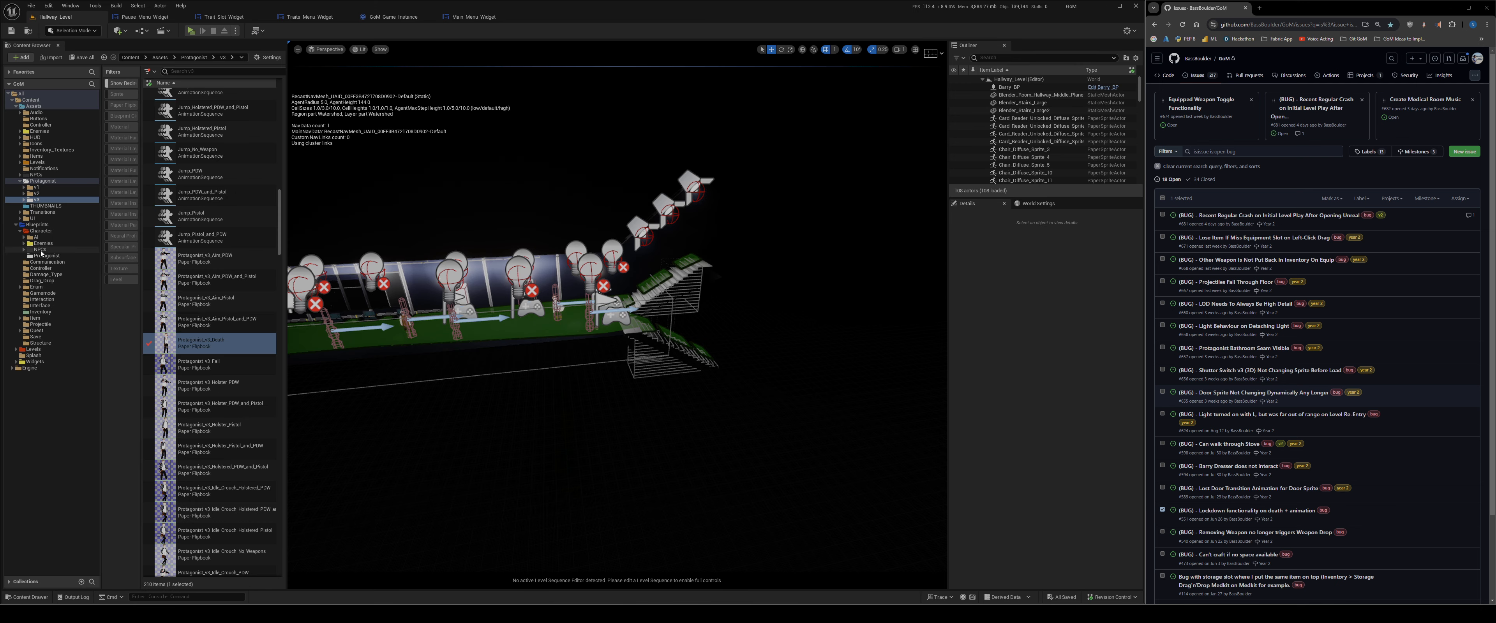
click(41, 259)
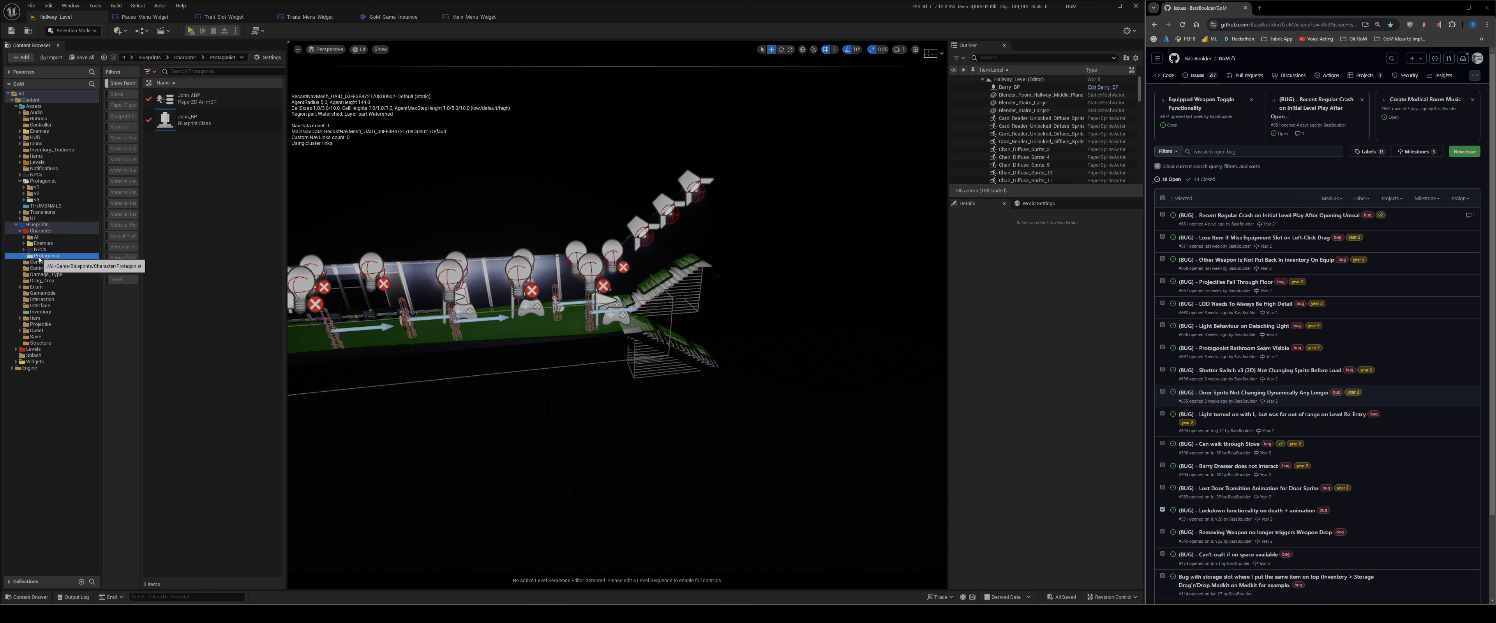
mouse_move(188, 119)
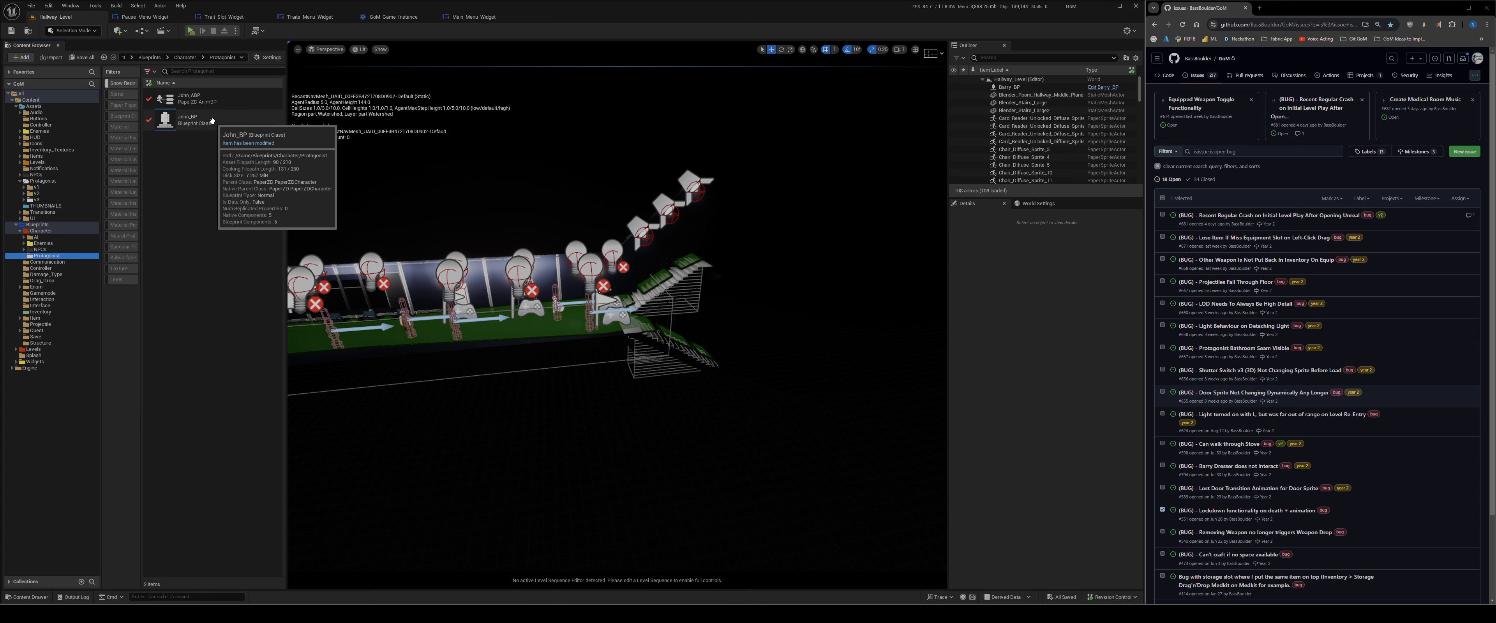
click(191, 119)
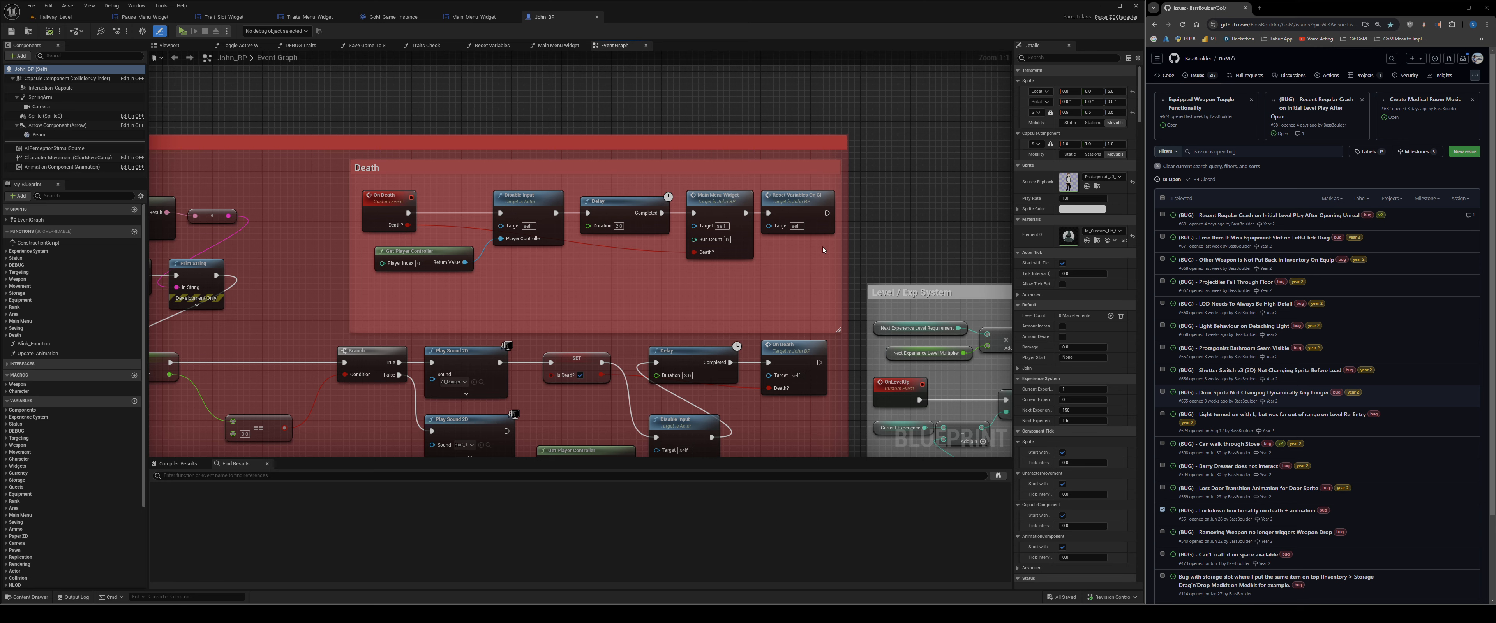
Delete the reset-variables node after Main Menu Widget in John_BP's Death chain.
scroll(down, 3)
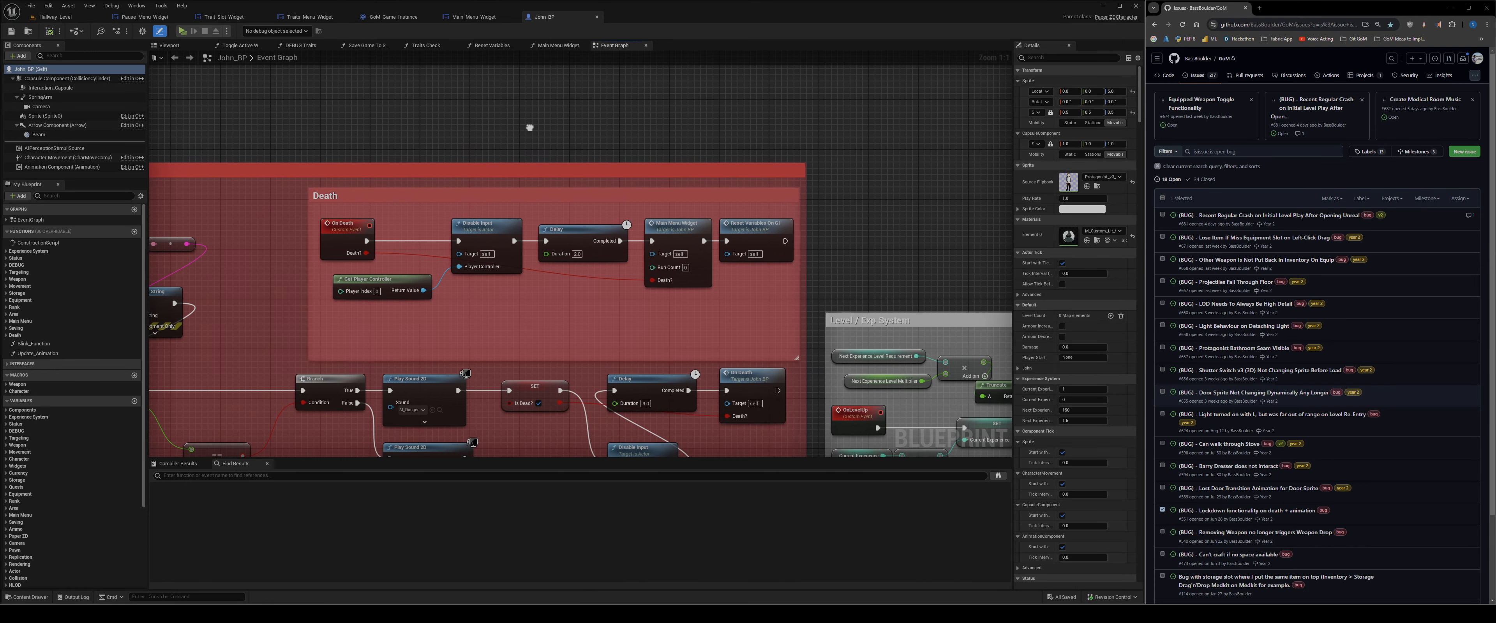
mouse_move(756, 236)
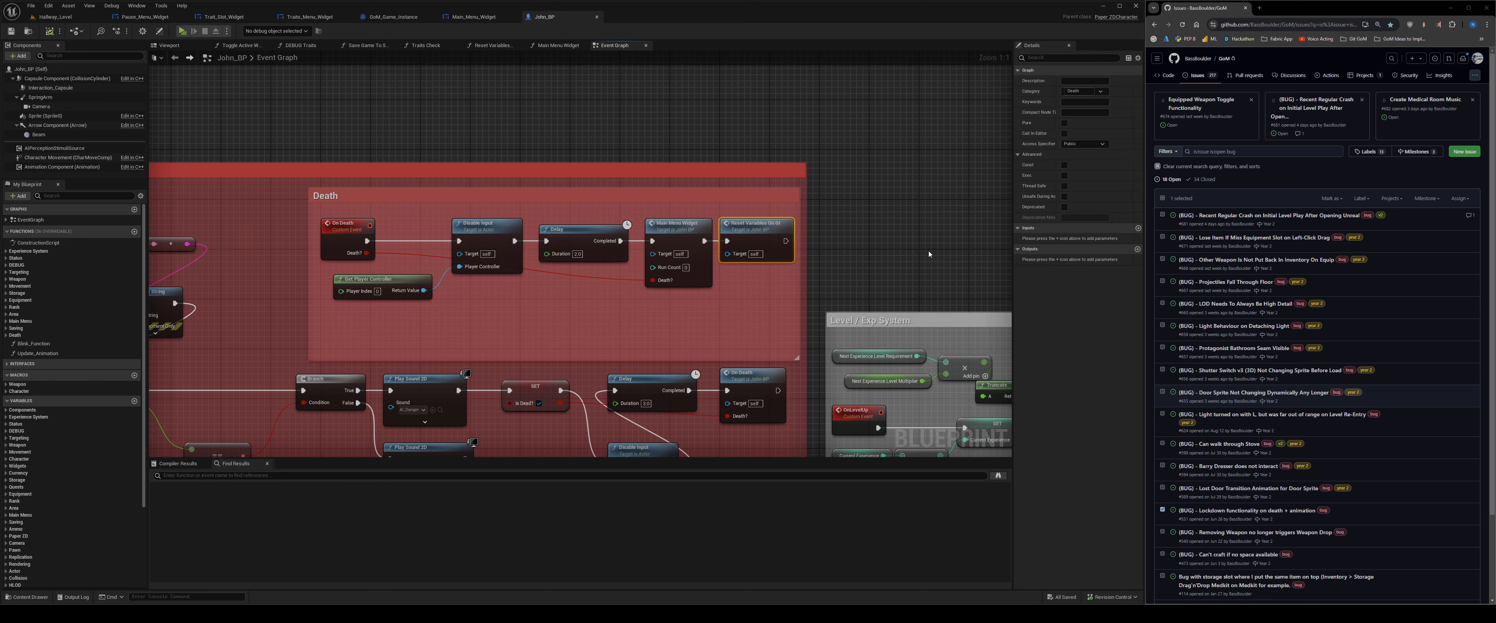
key(delete)
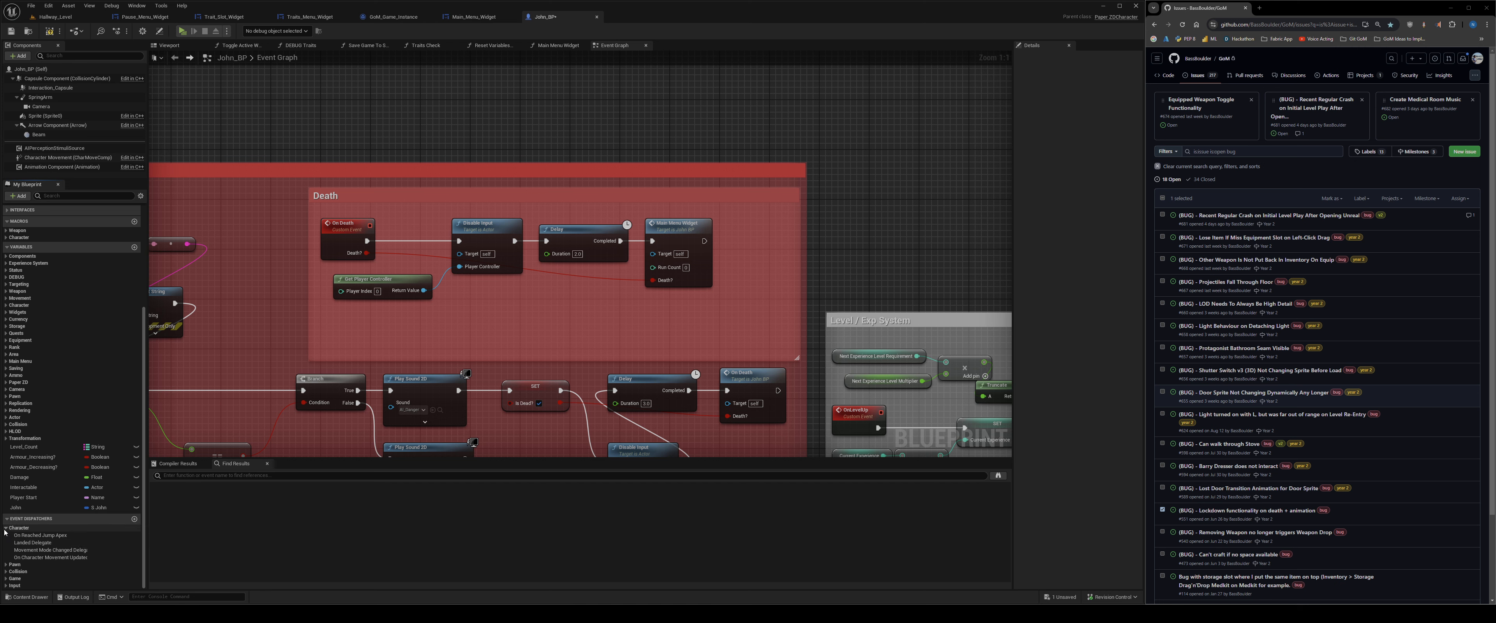
click(17, 206)
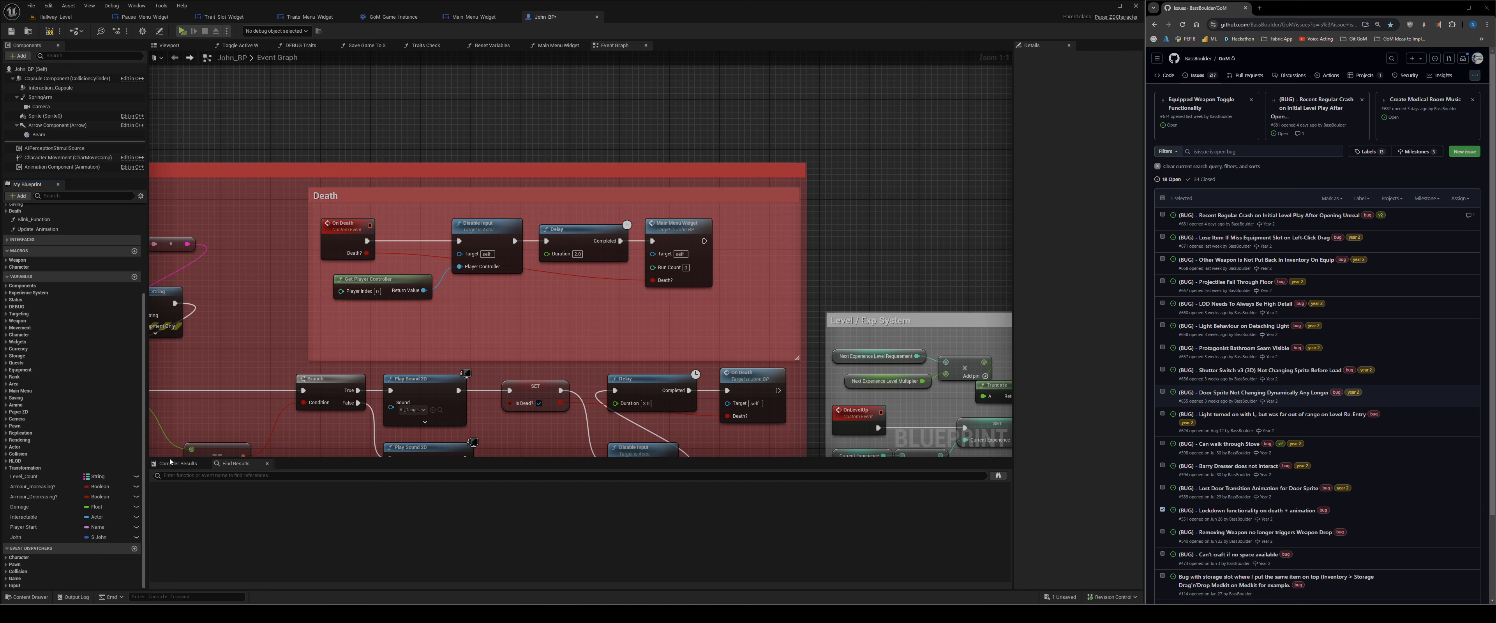
scroll(down, 3)
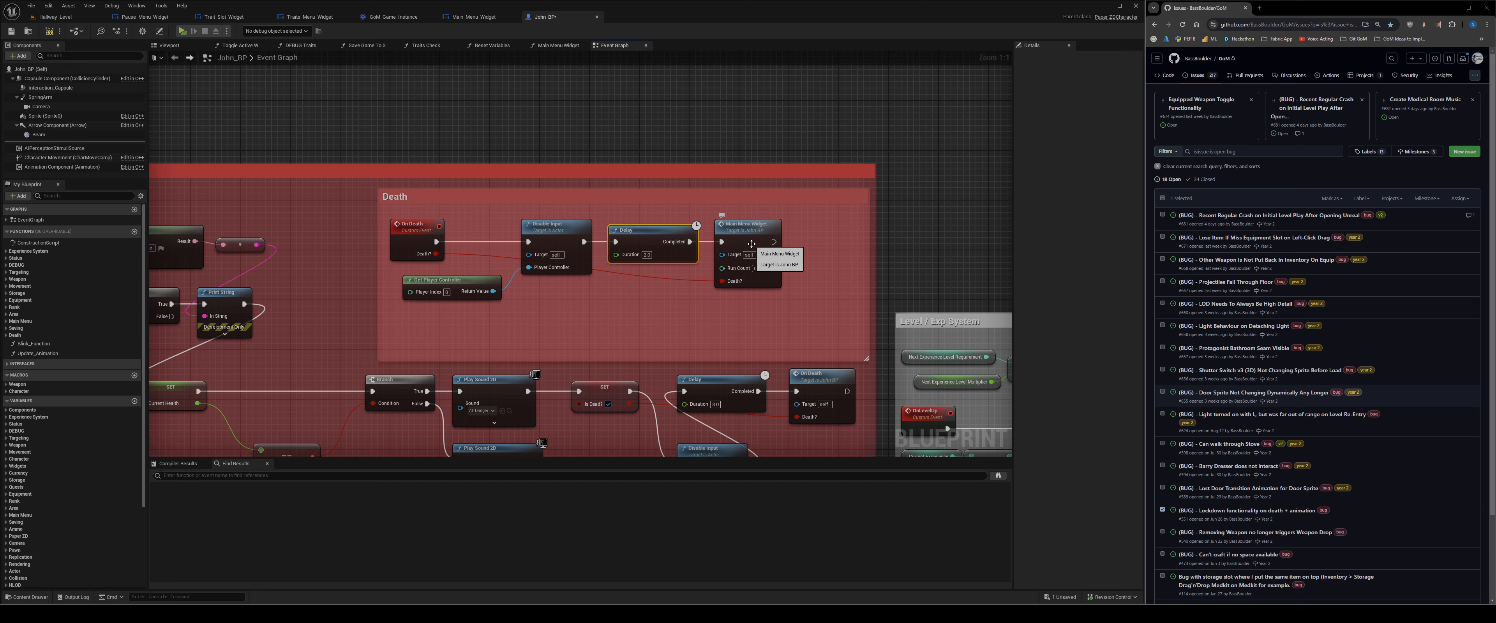
click(739, 269)
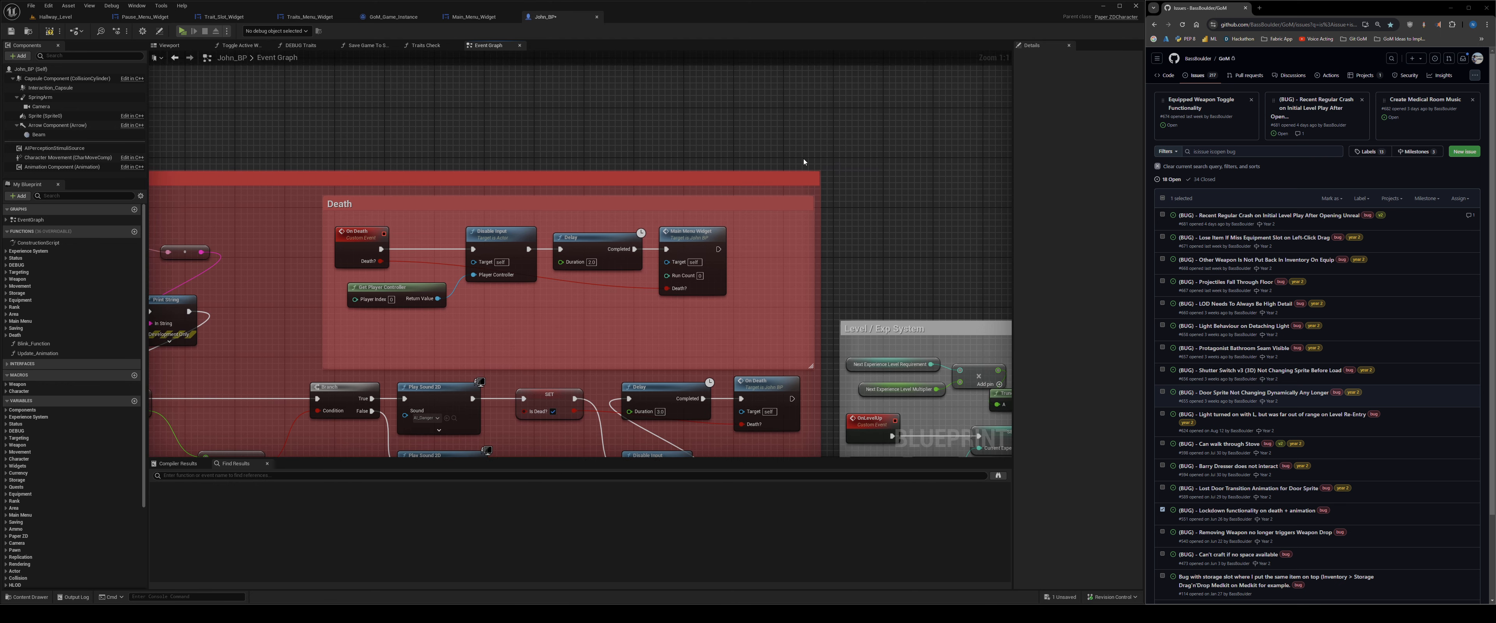
mouse_move(804, 245)
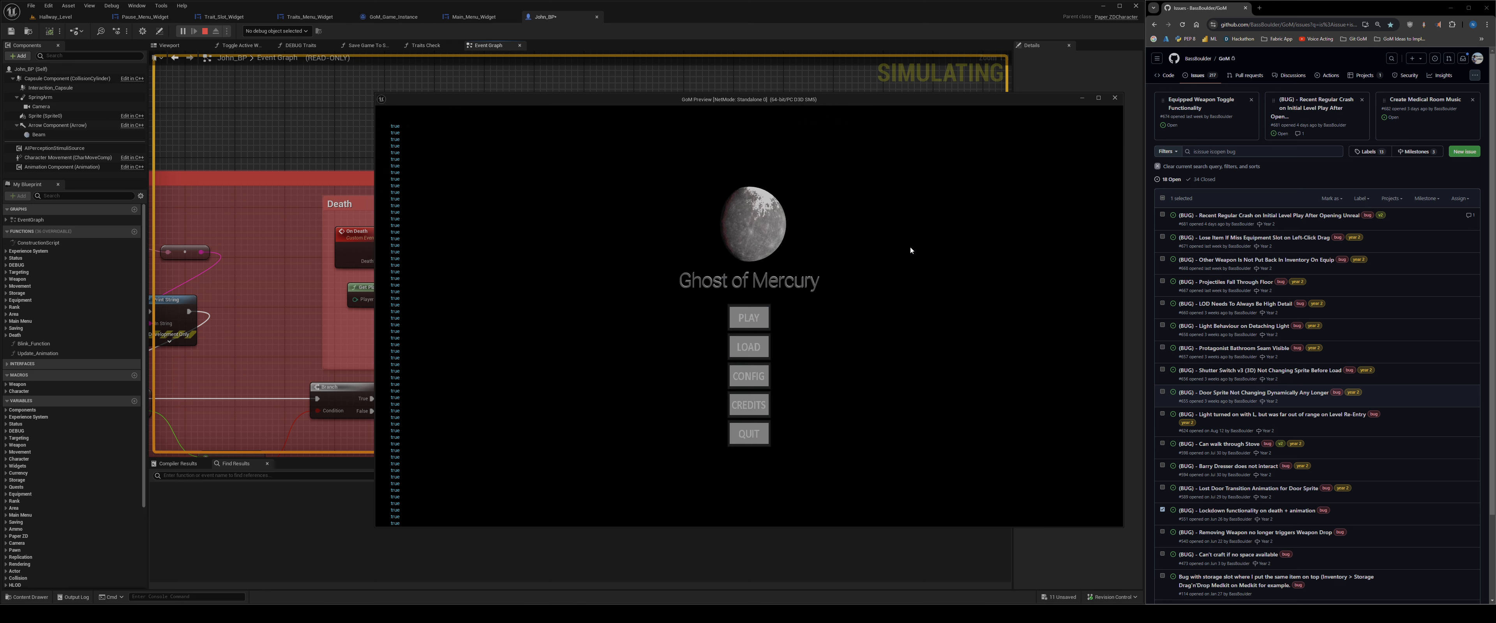
mouse_move(1079, 275)
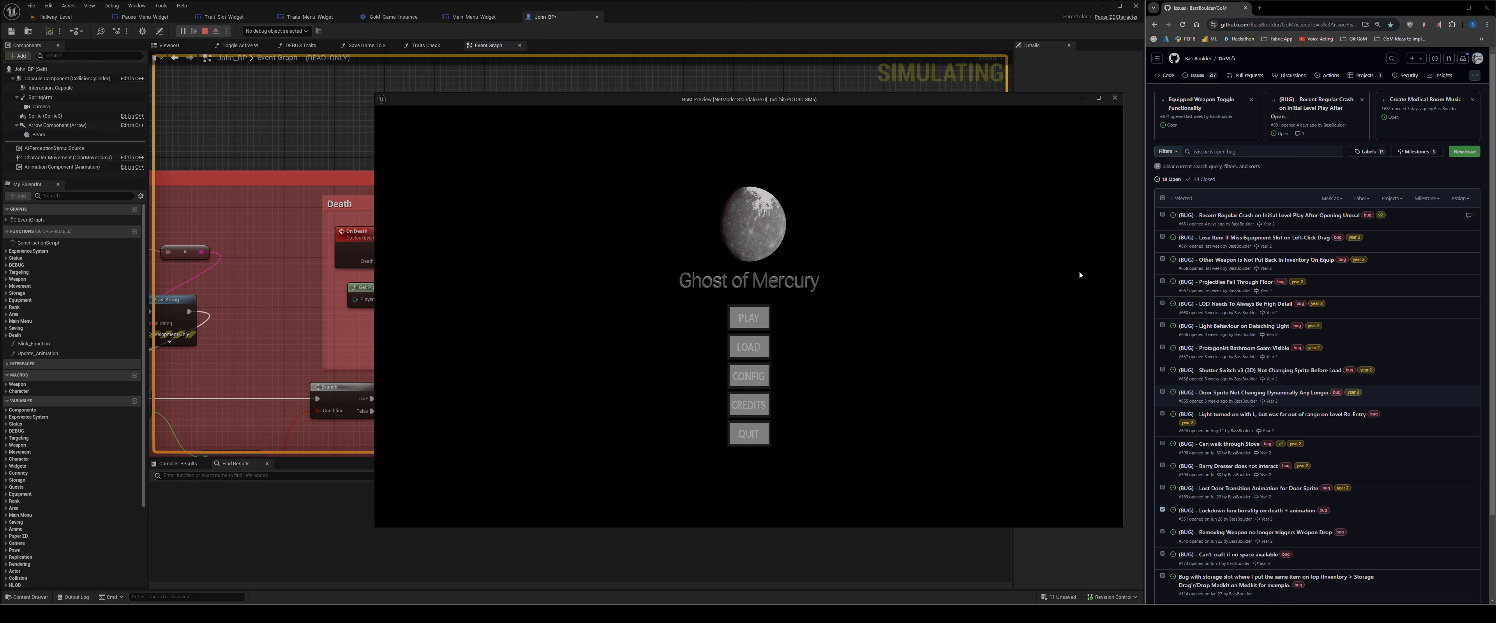
click(1114, 99)
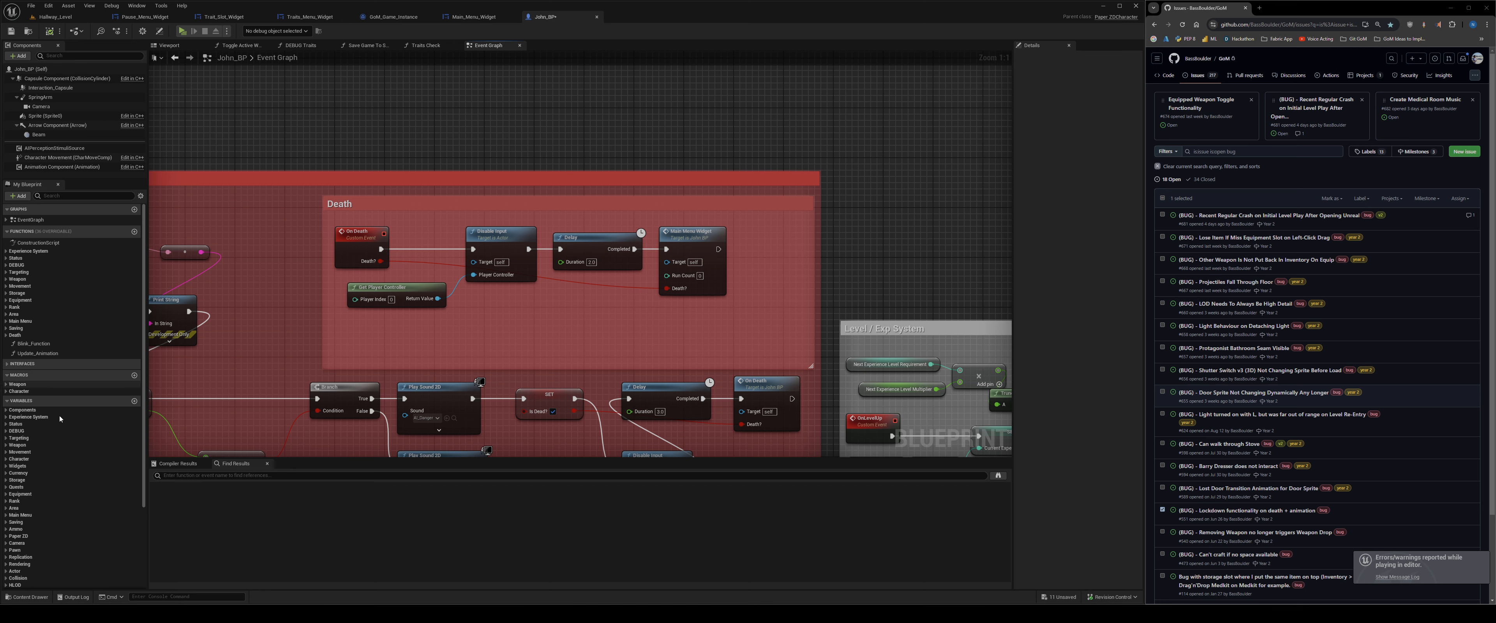
mouse_move(830, 268)
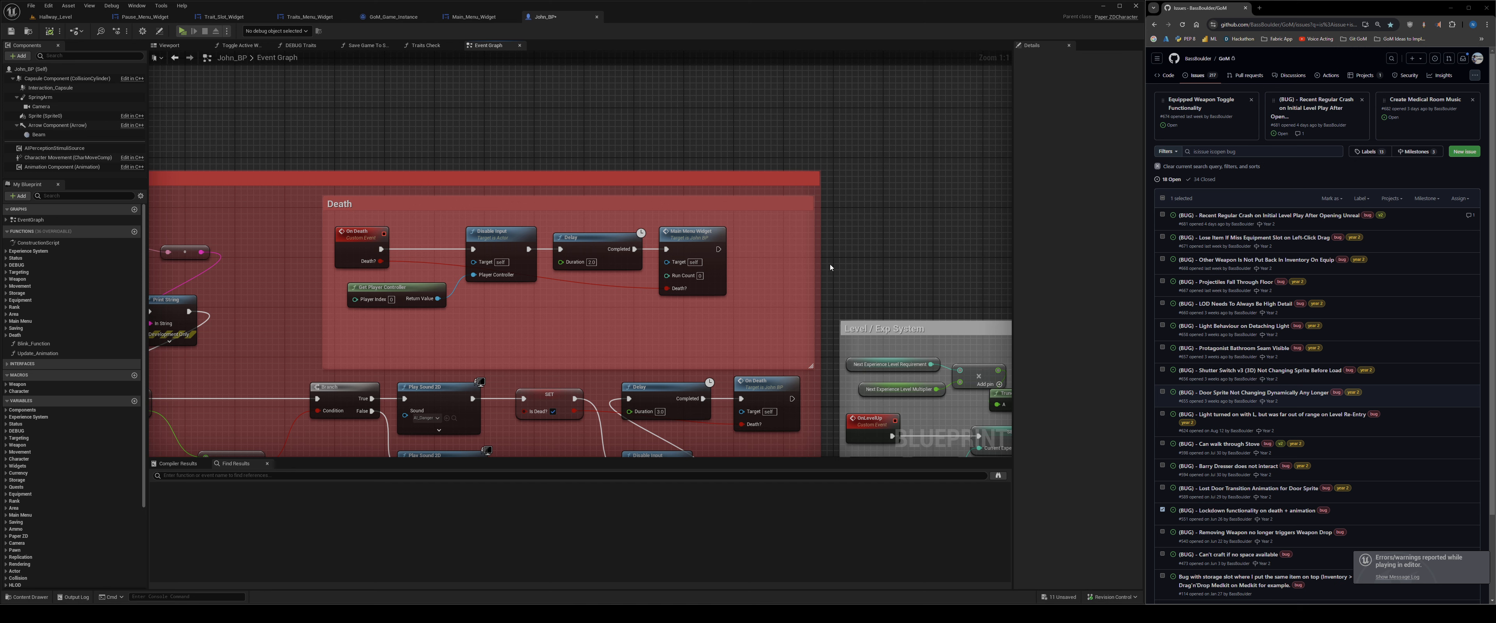
mouse_move(829, 267)
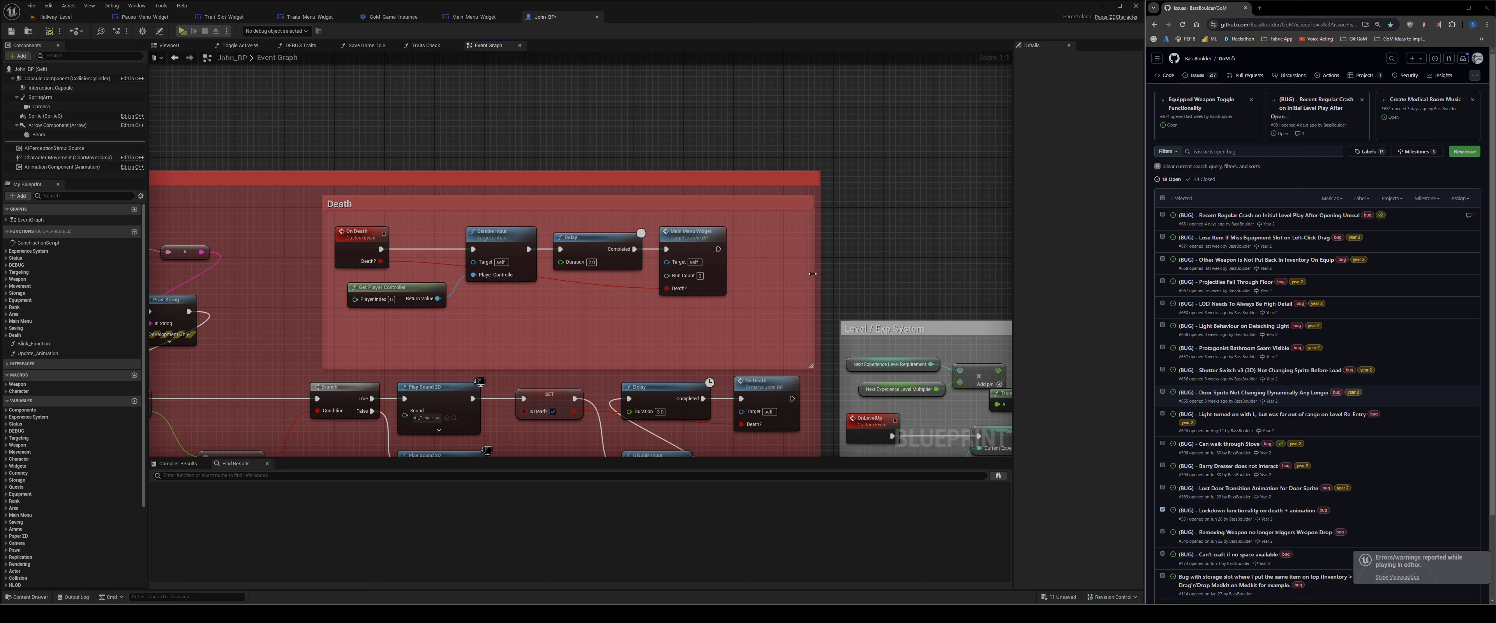